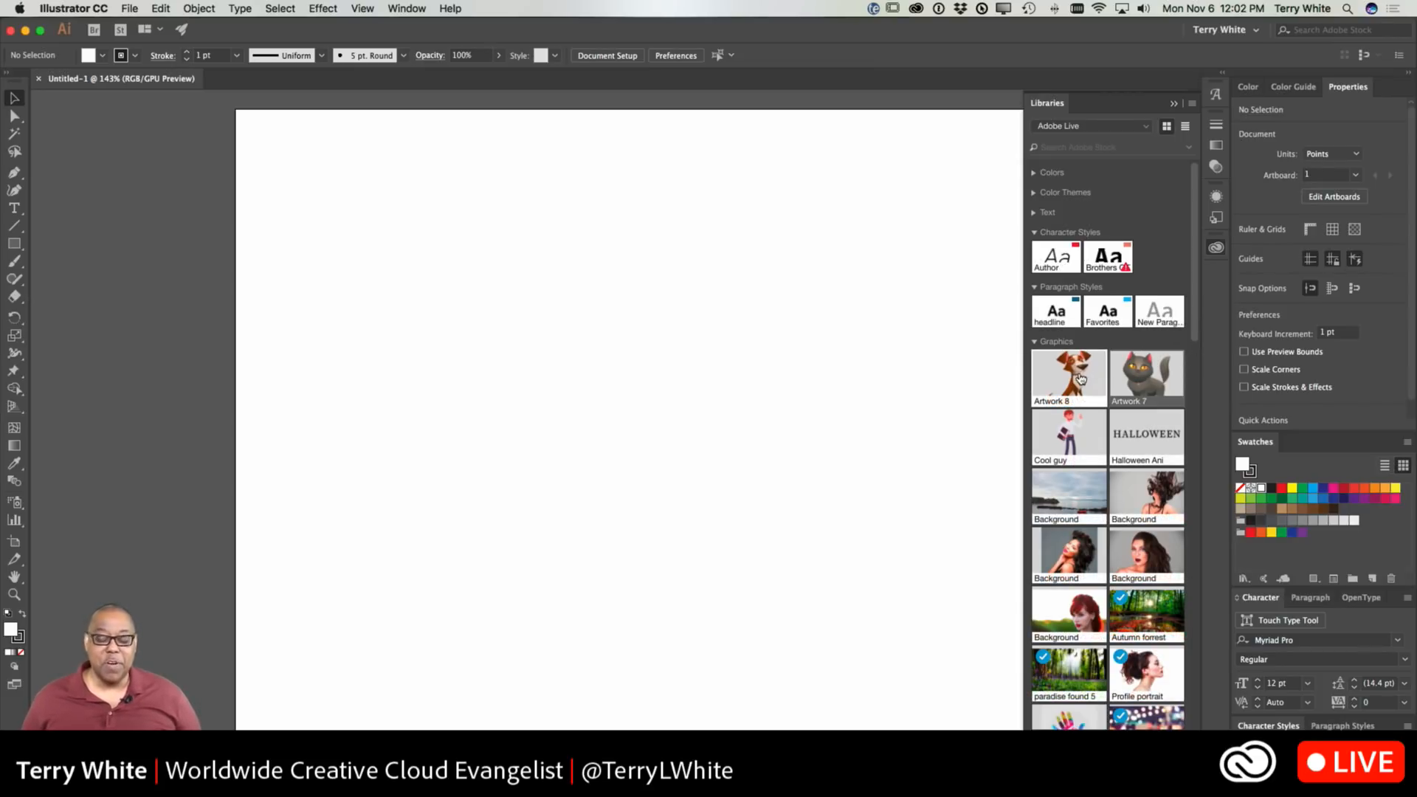
mouse_move(1086, 377)
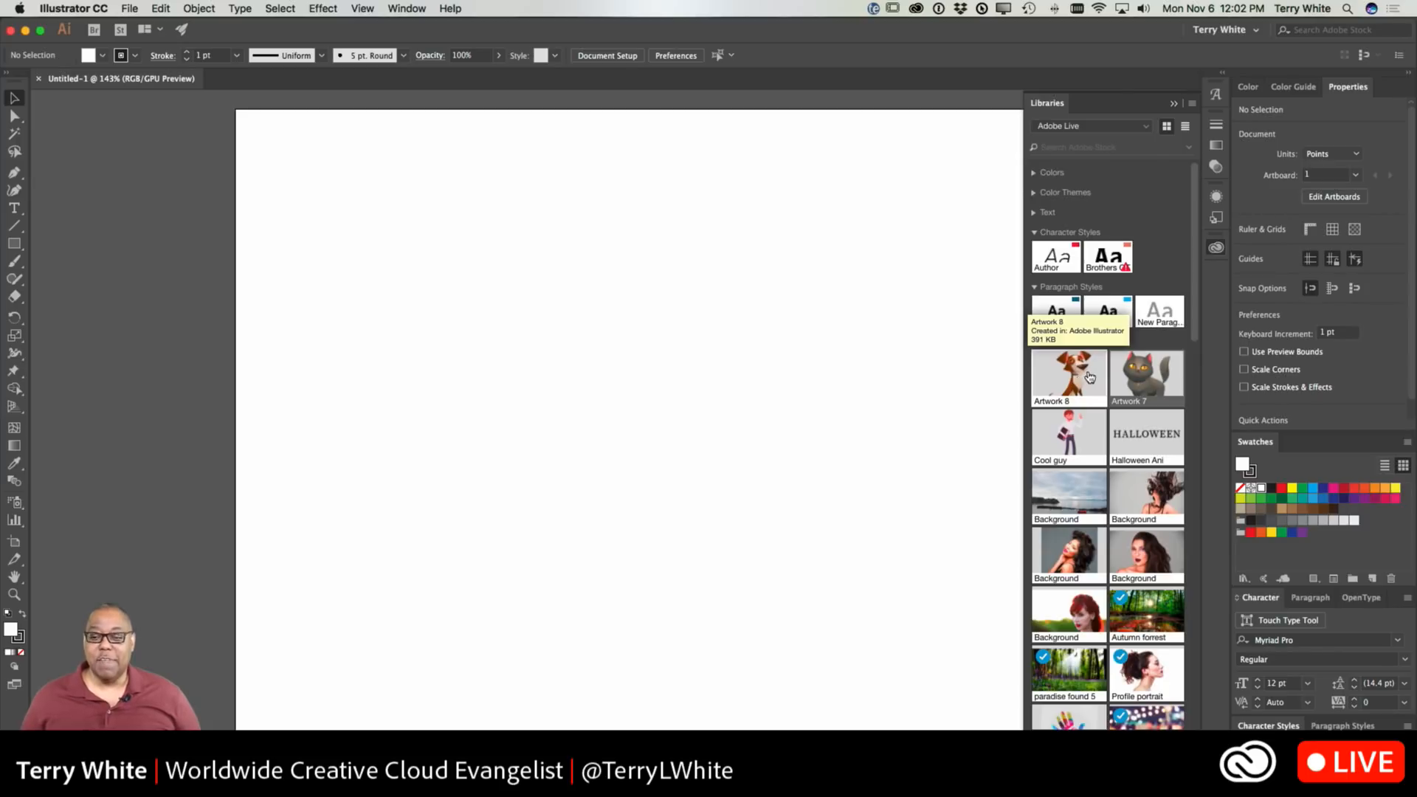
mouse_move(1078, 381)
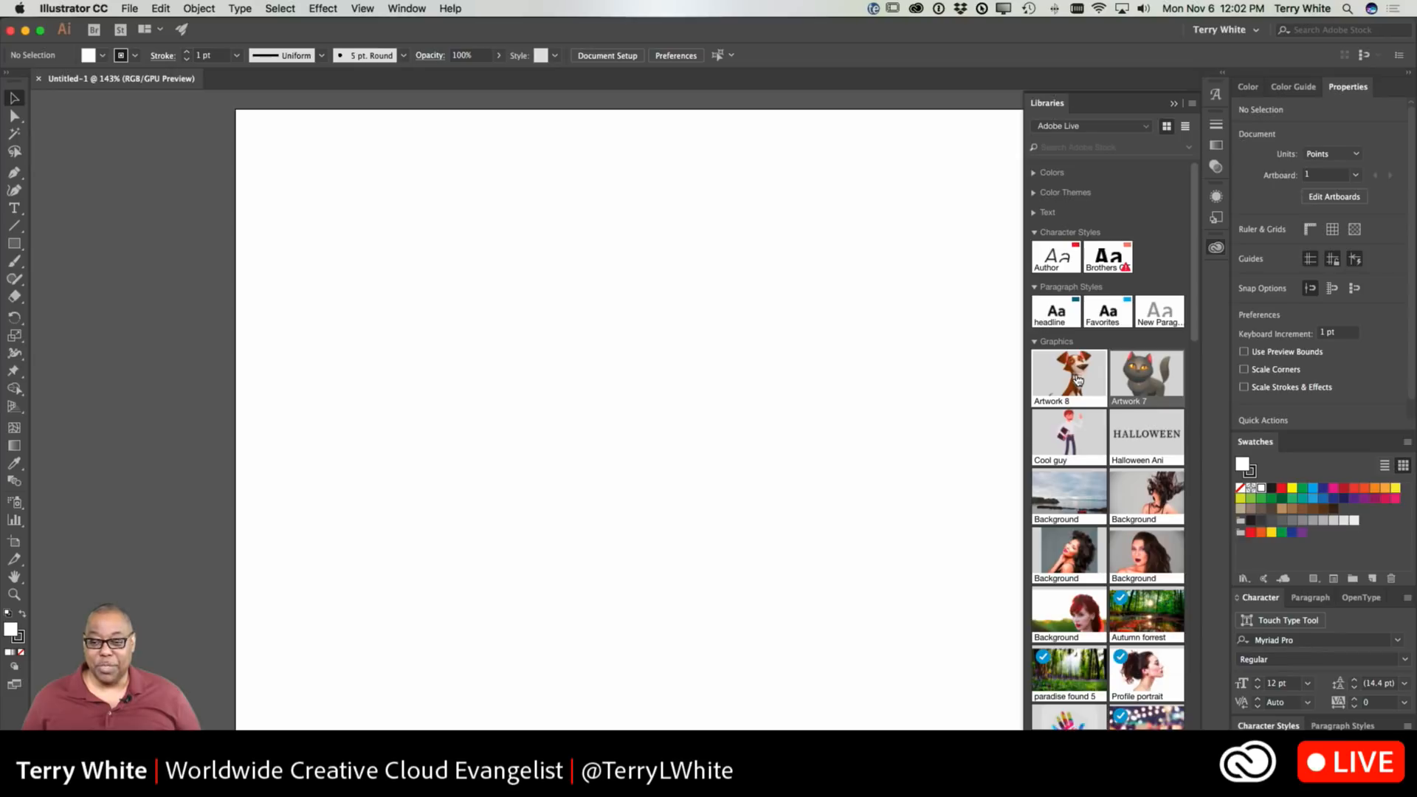
mouse_move(1054, 434)
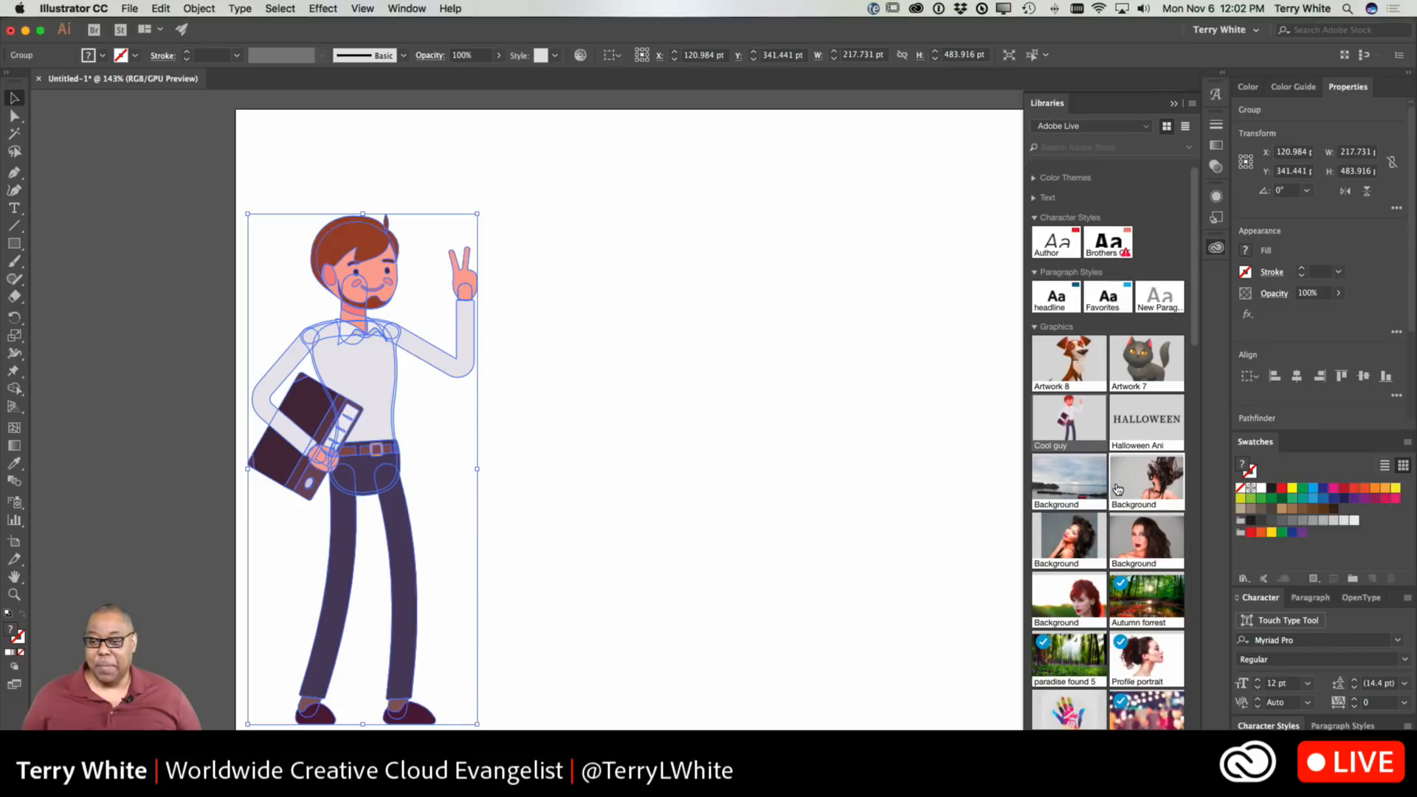
mouse_move(1086, 363)
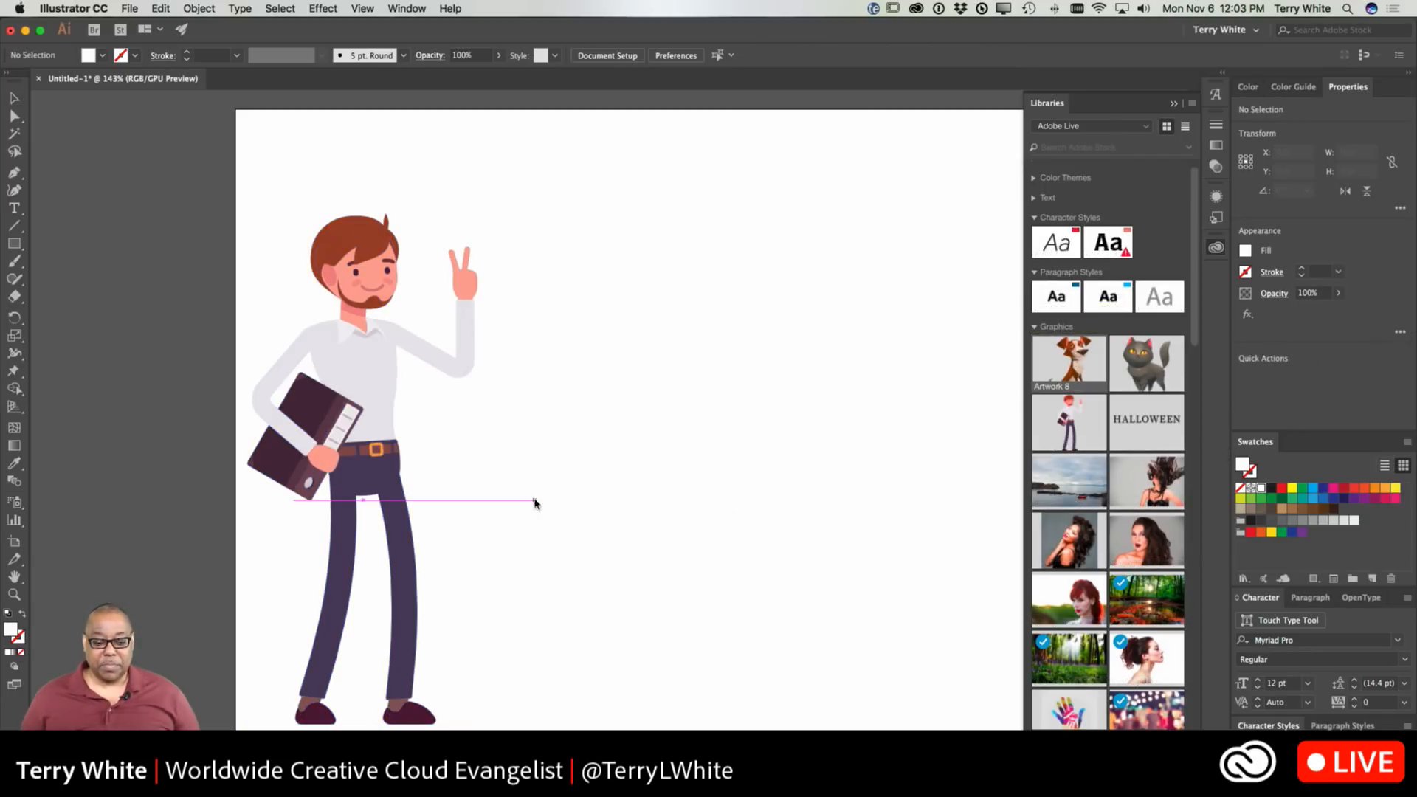
- Place the dog and cat illustrations from the library onto the artboard beside the man
drag(534, 499, 703, 723)
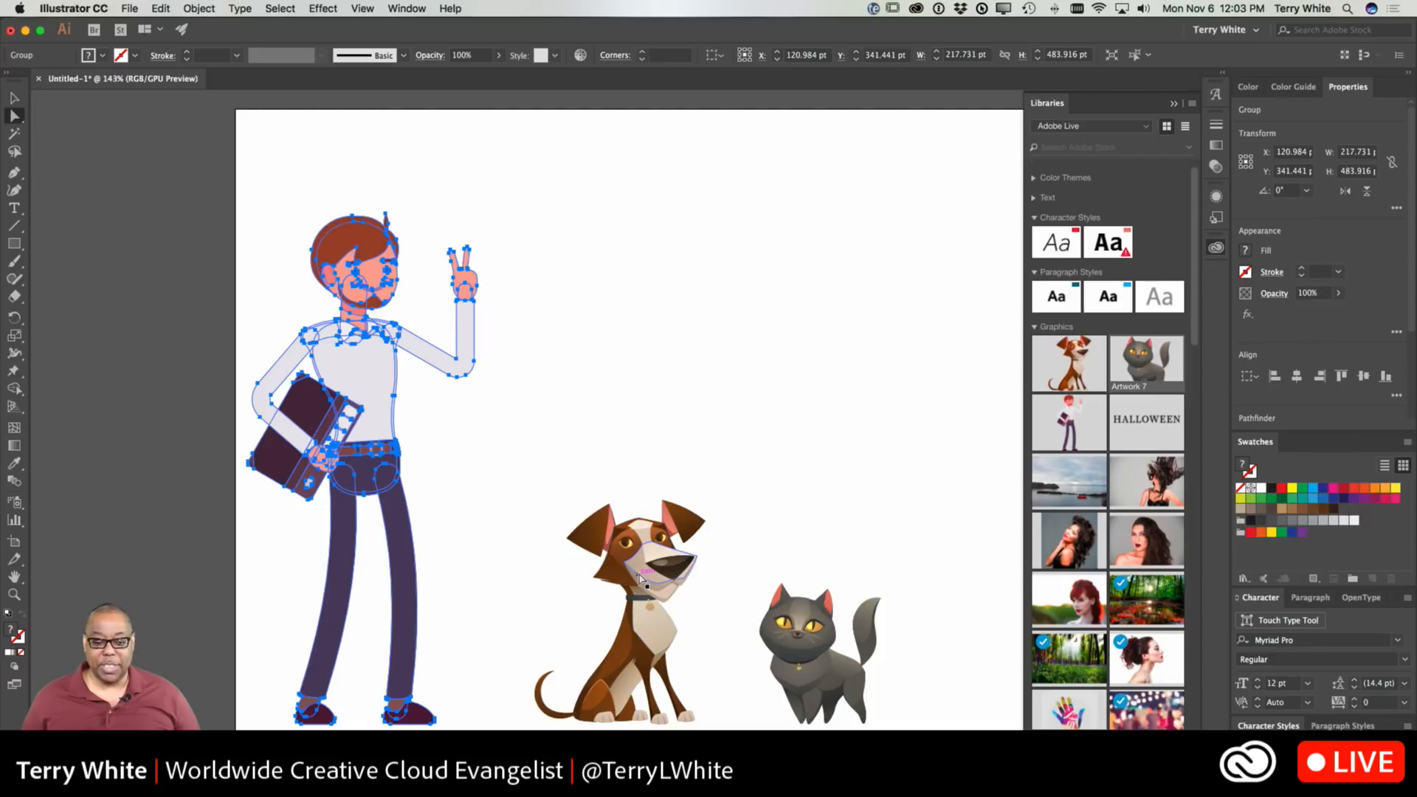
- Deselect the placed artwork, then select the man's whole group for reposing
click(542, 473)
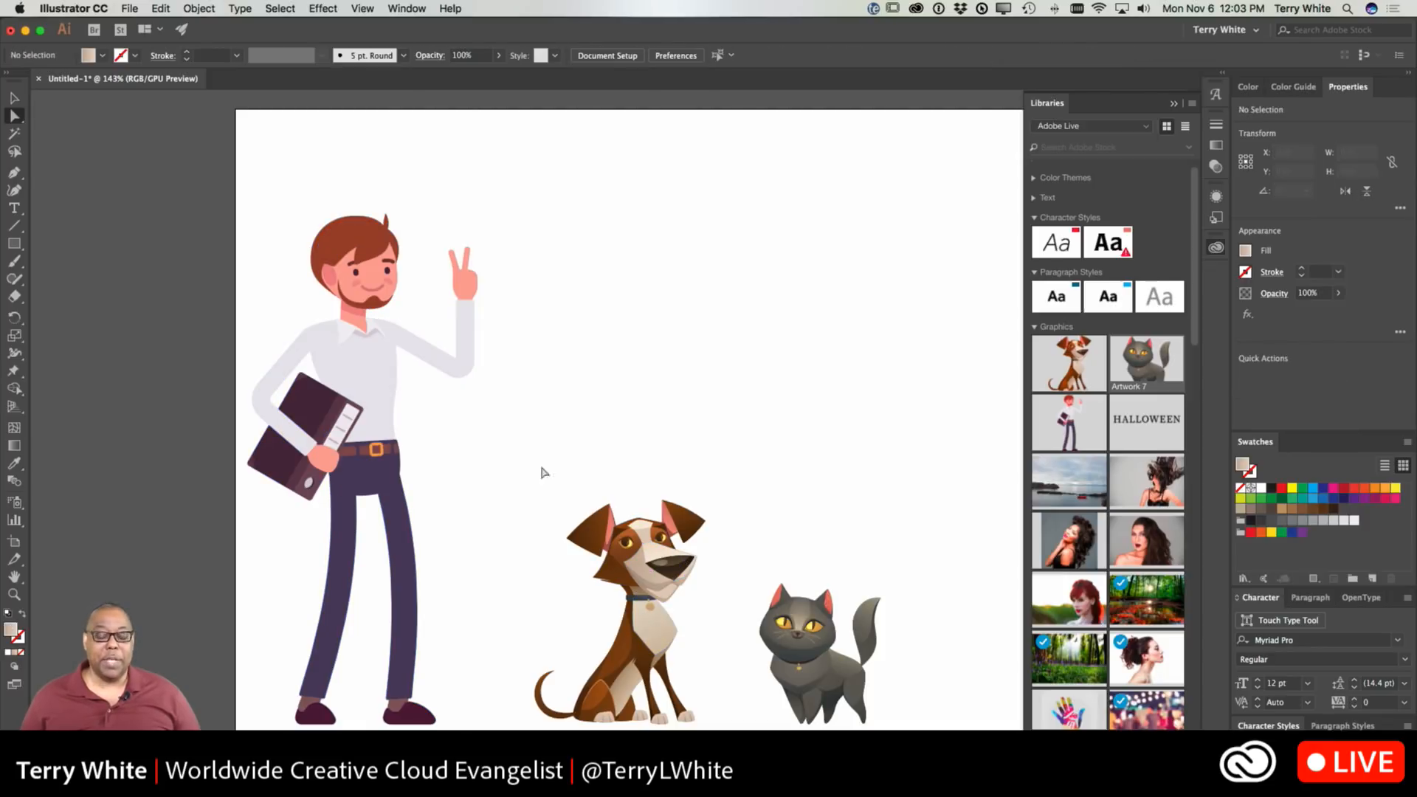
mouse_move(527, 458)
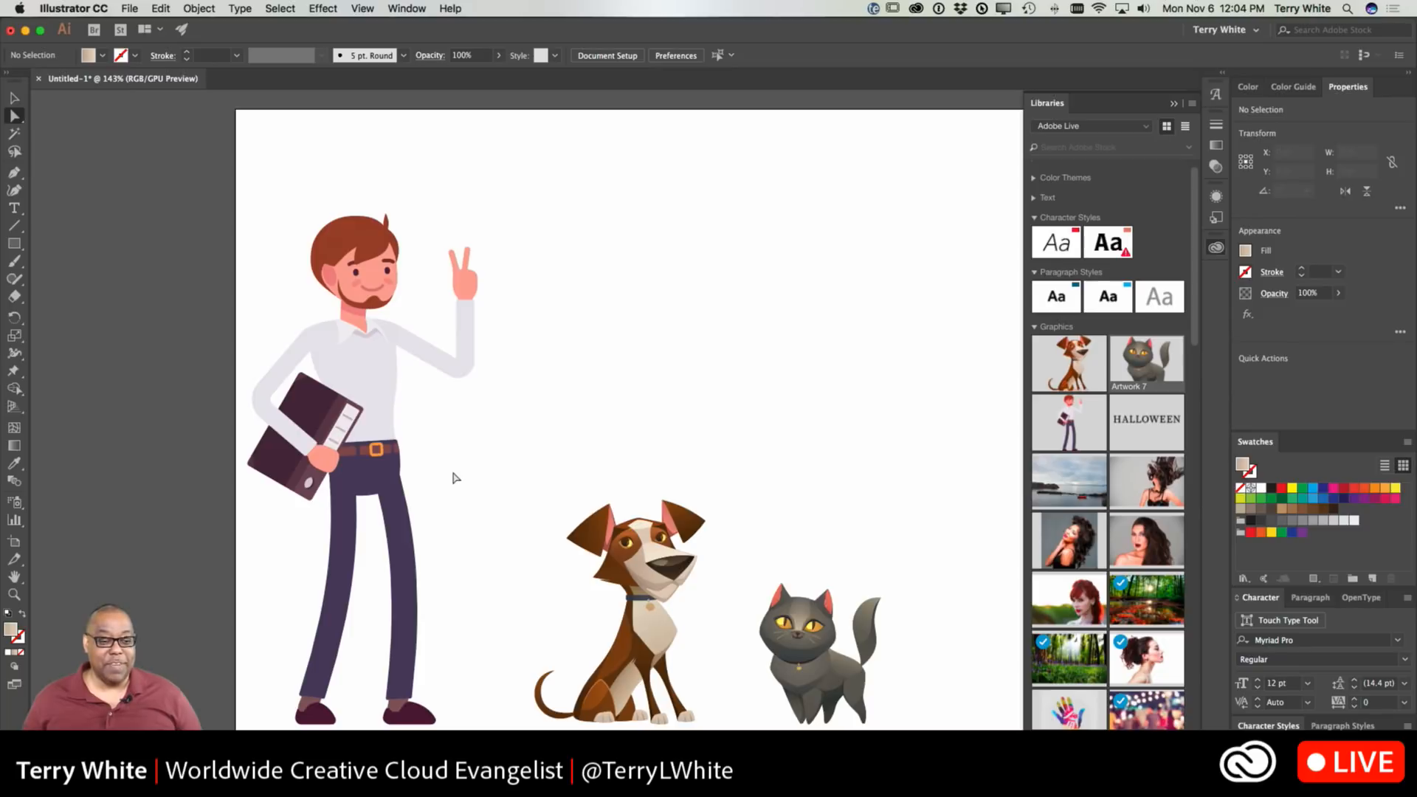
click(360, 355)
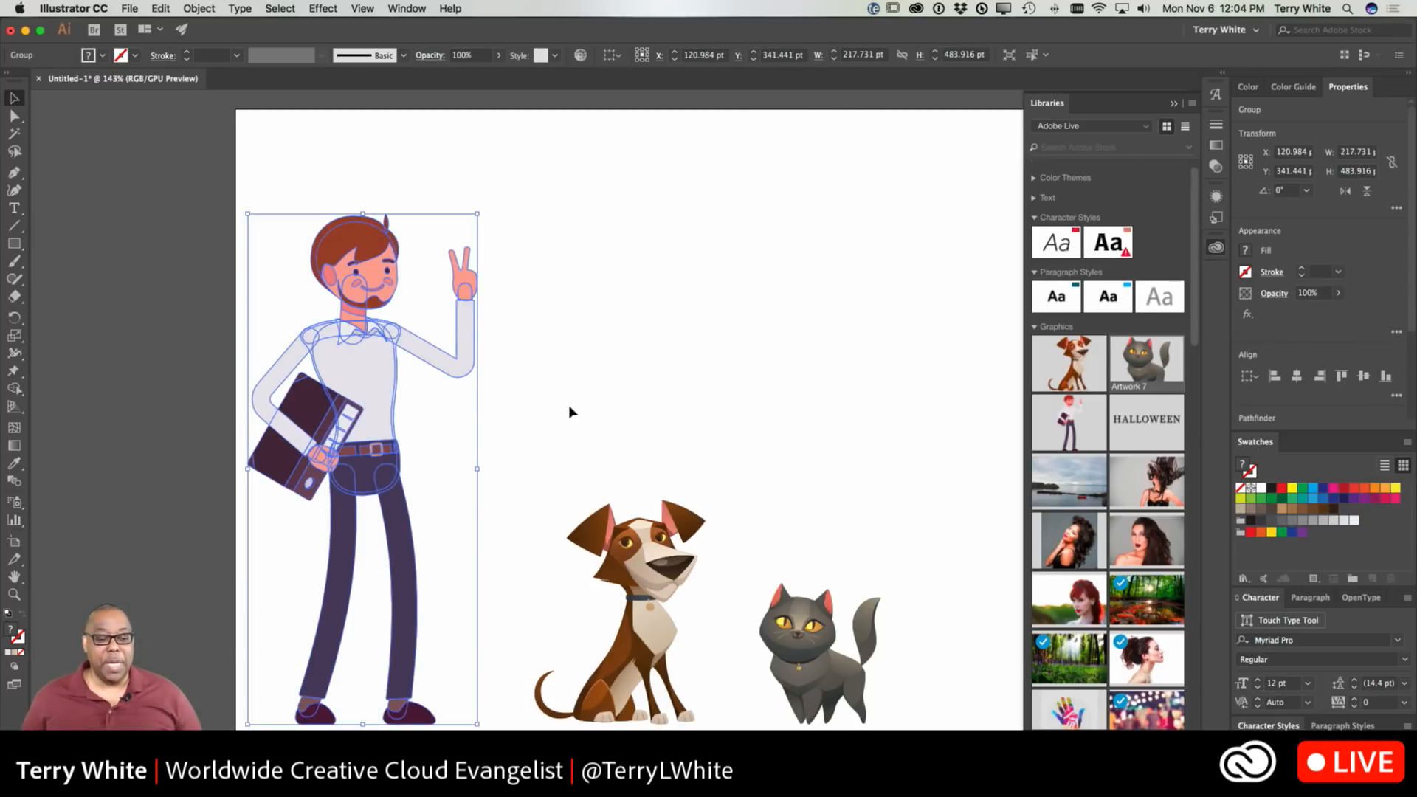
mouse_move(15, 372)
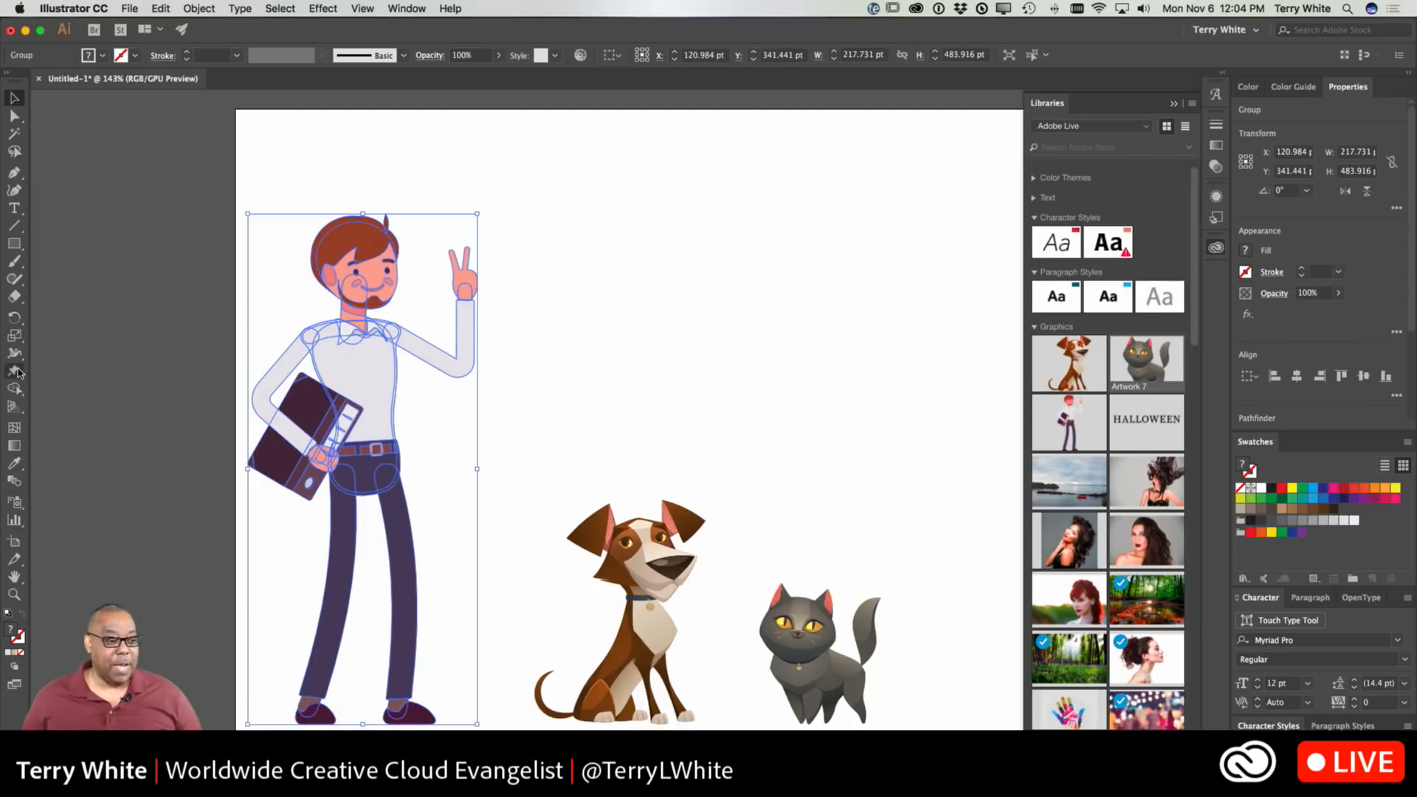
- Bring up the Free Transform flyout to choose the Puppet Warp tool for the man
click(13, 370)
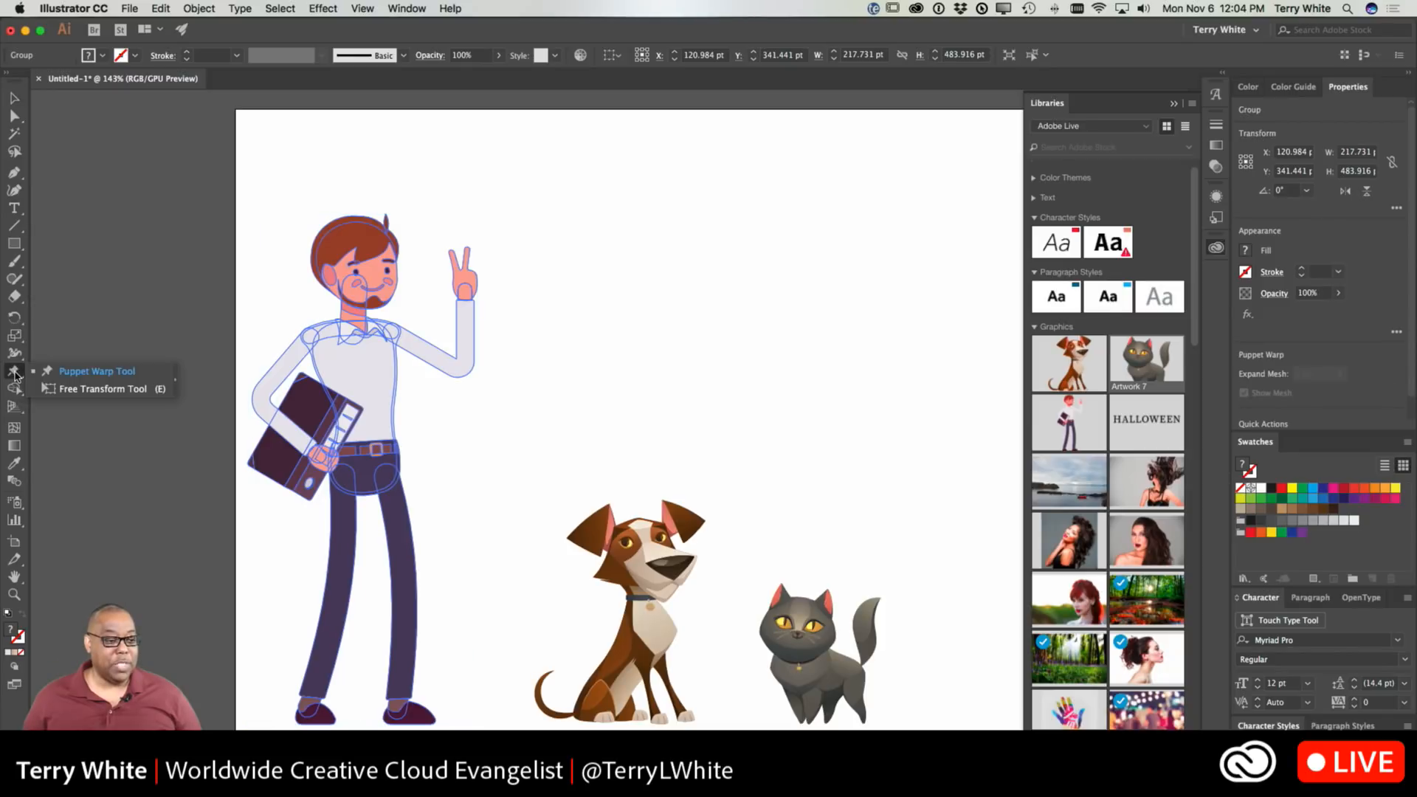
mouse_move(71, 392)
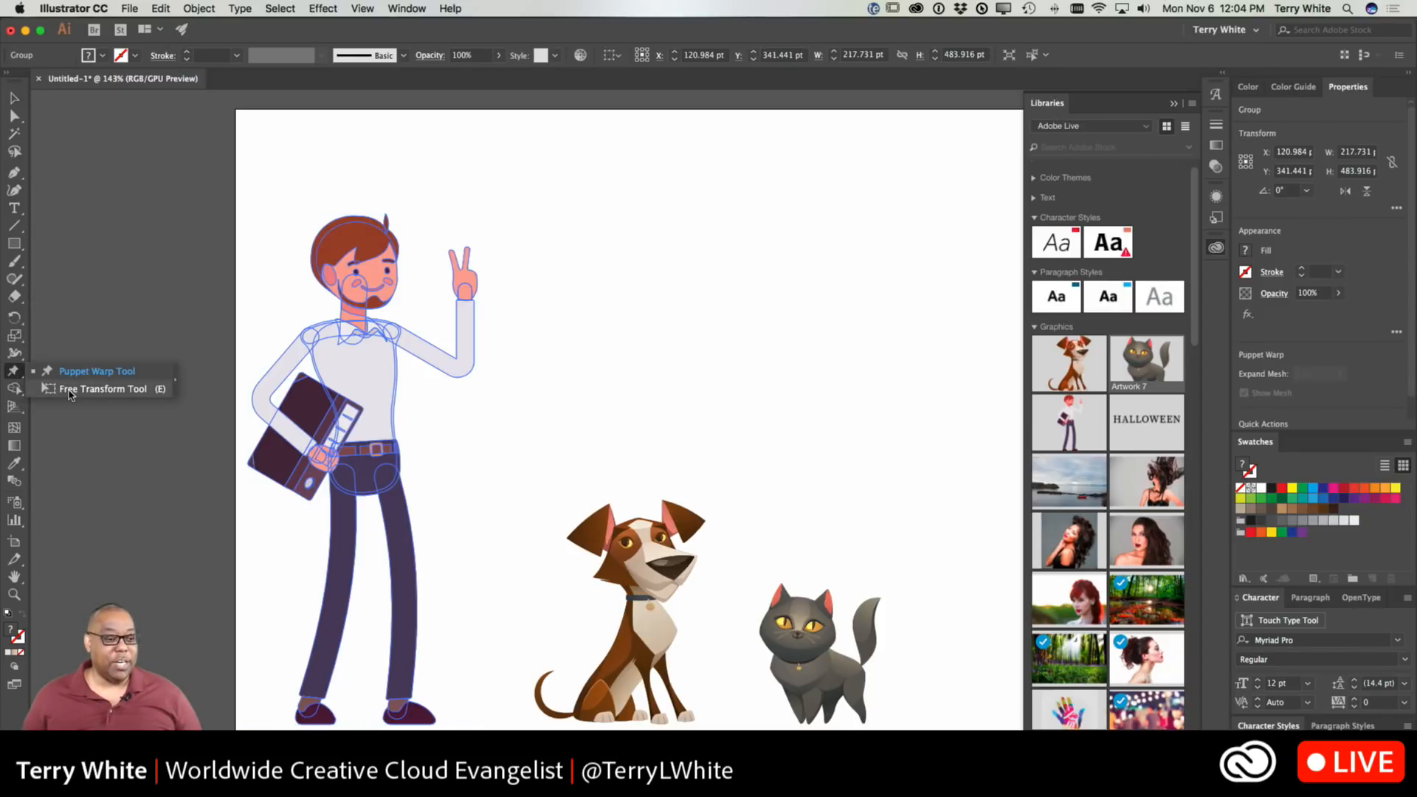
mouse_move(79, 397)
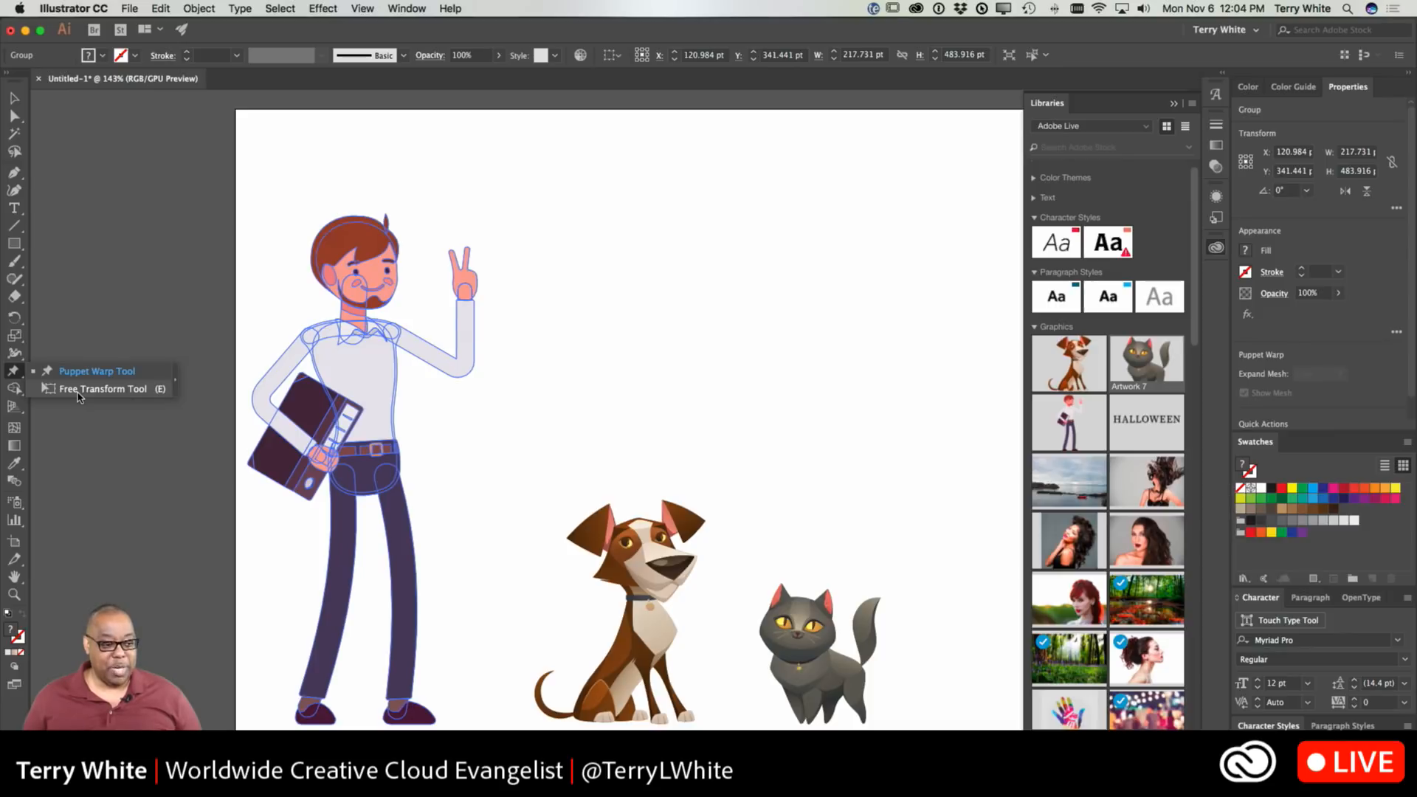
mouse_move(62, 378)
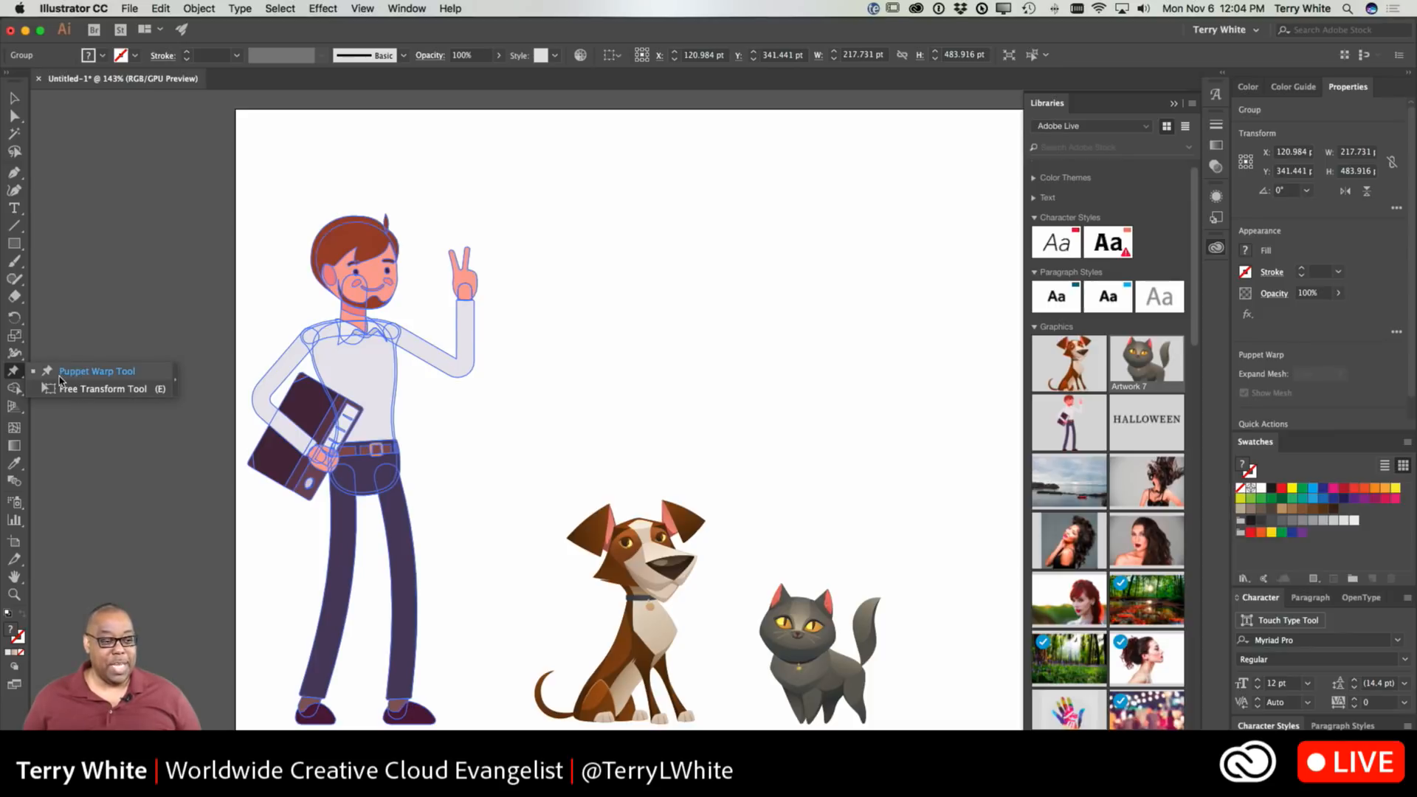
mouse_move(89, 381)
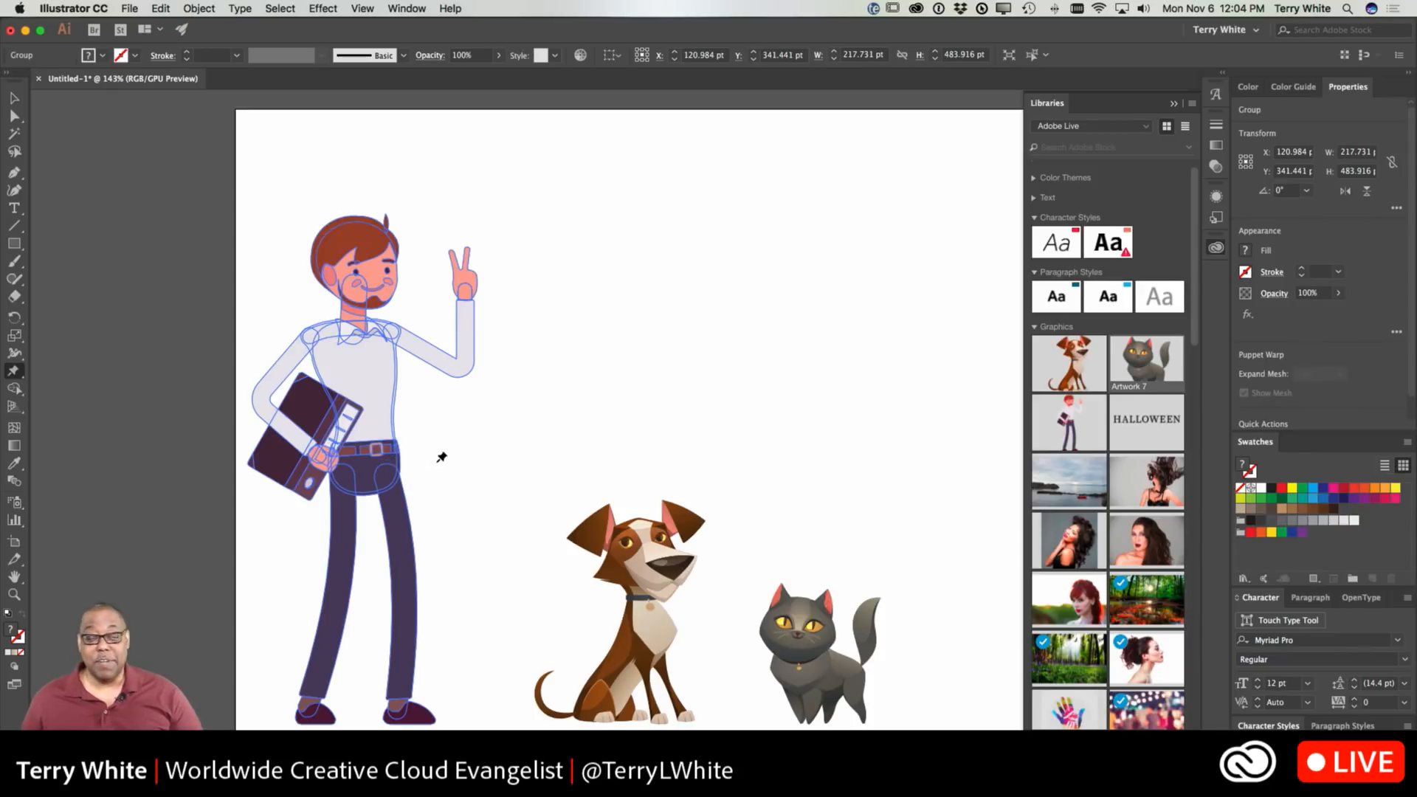
mouse_move(366, 453)
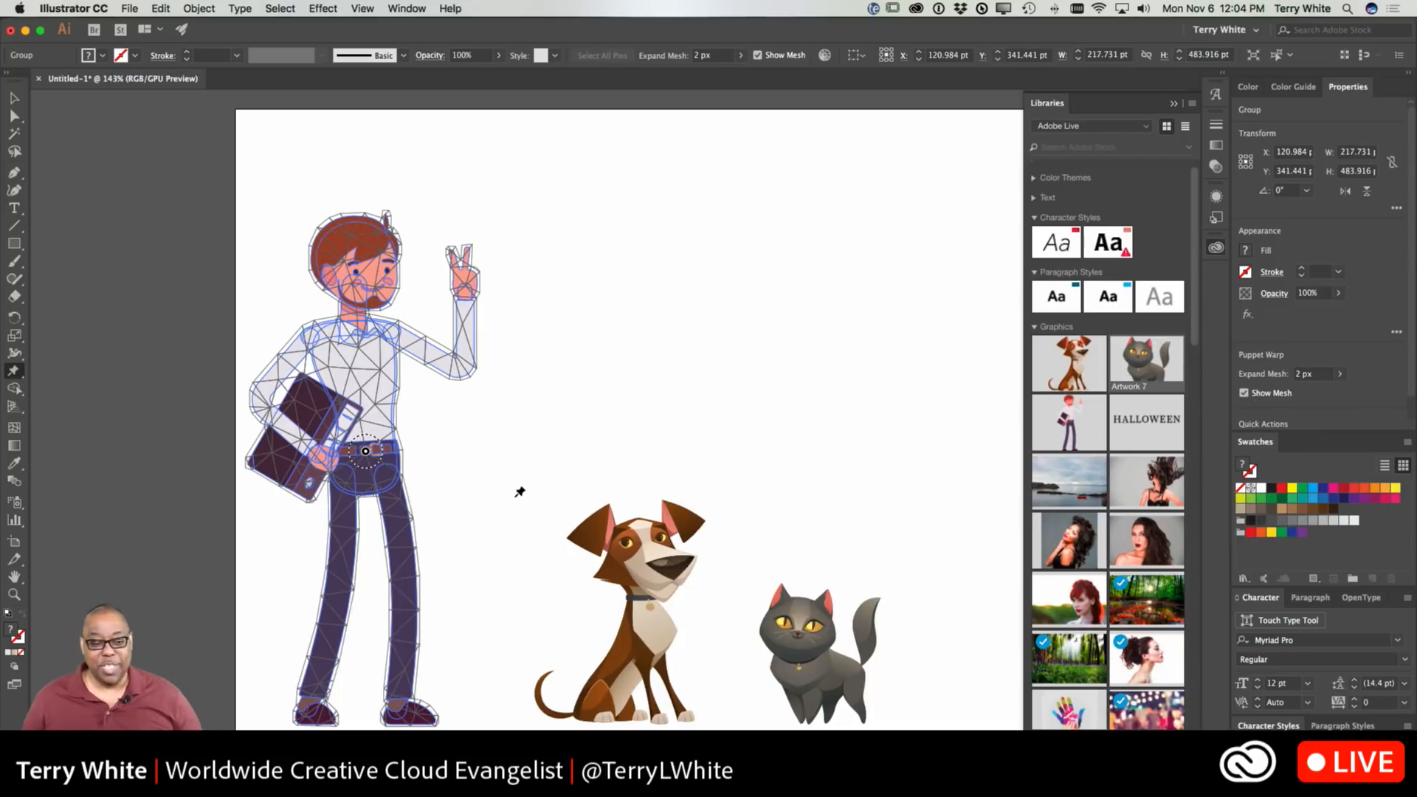
mouse_move(416, 716)
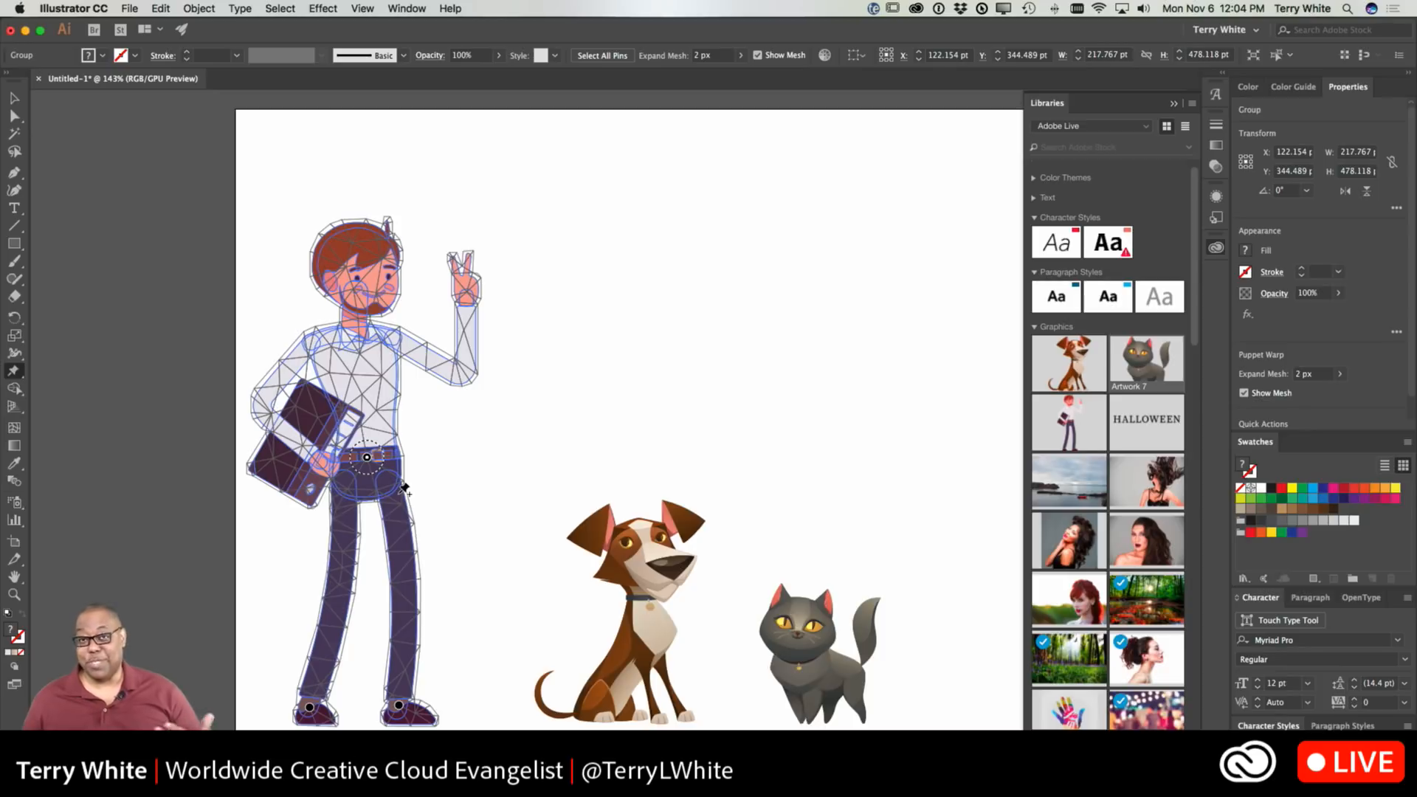
mouse_move(387, 456)
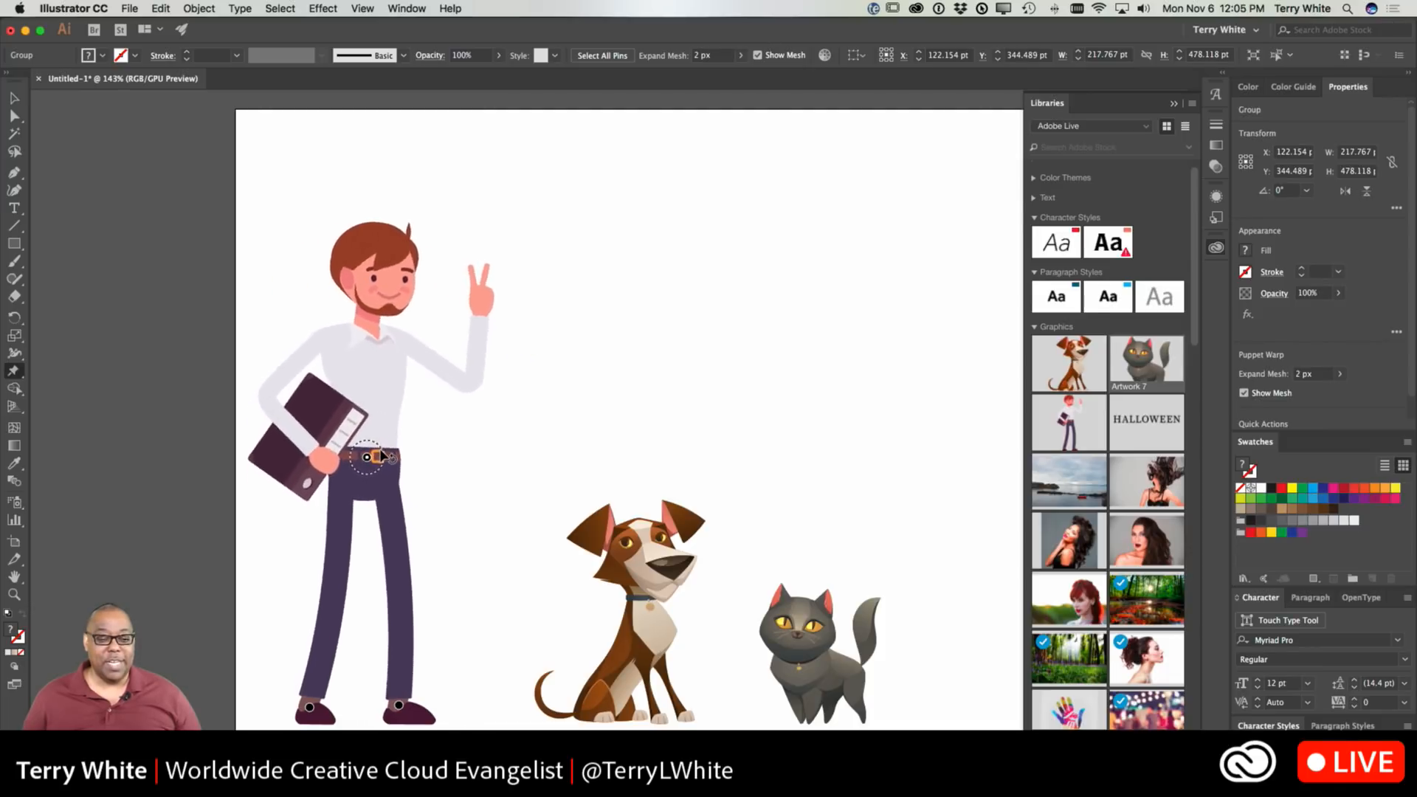
drag(379, 456, 384, 459)
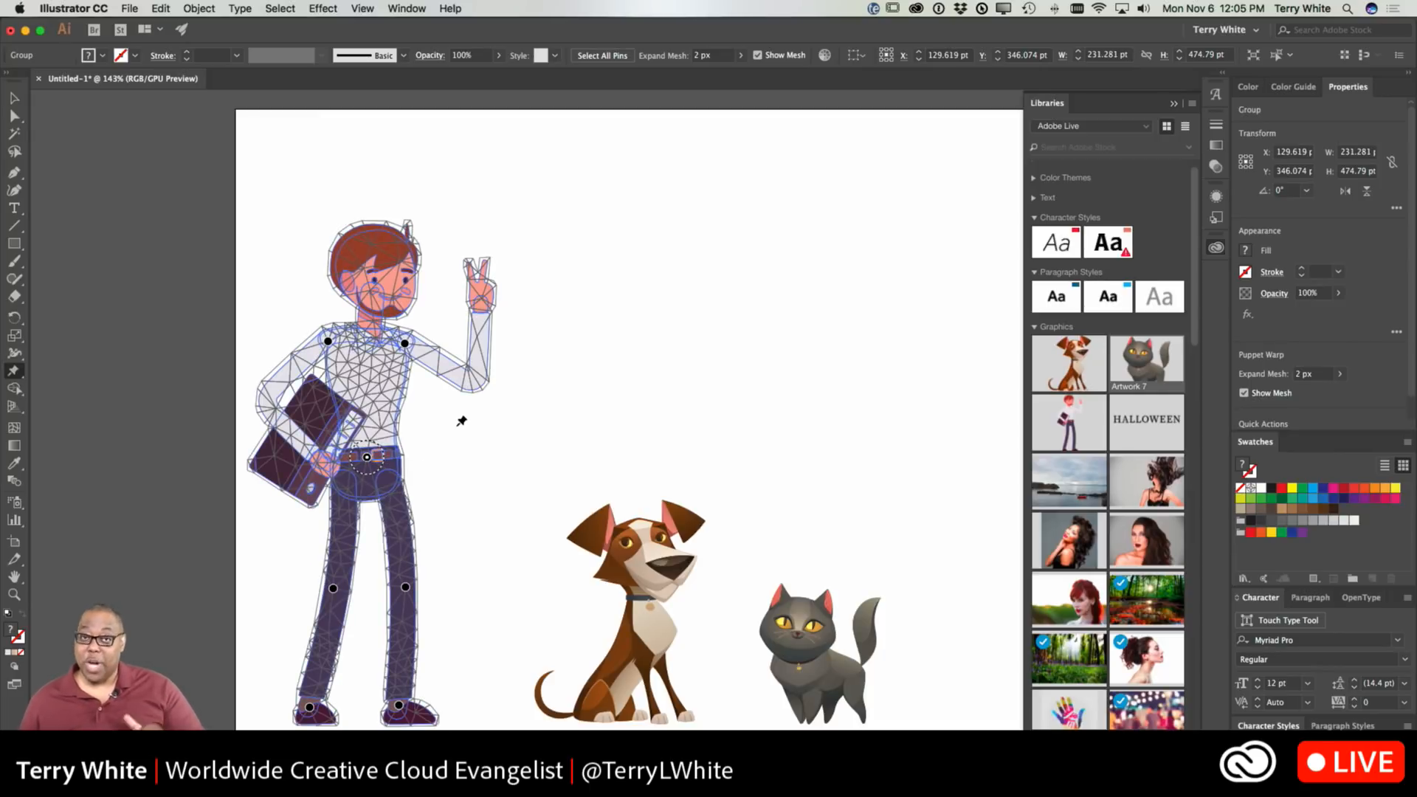
mouse_move(479, 385)
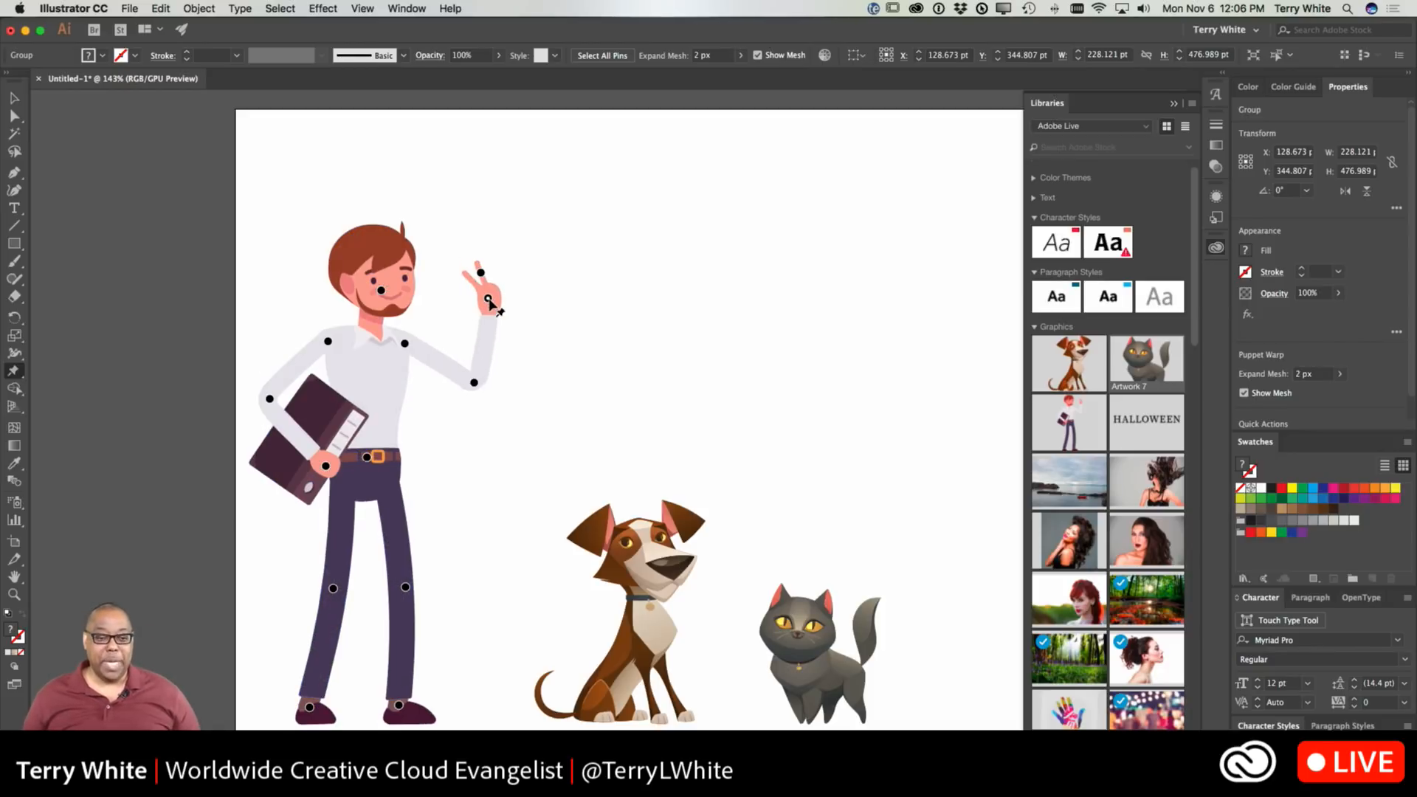
- Tilt the man's raised hand back and forth and bring it near his head in a wave
drag(489, 302, 491, 276)
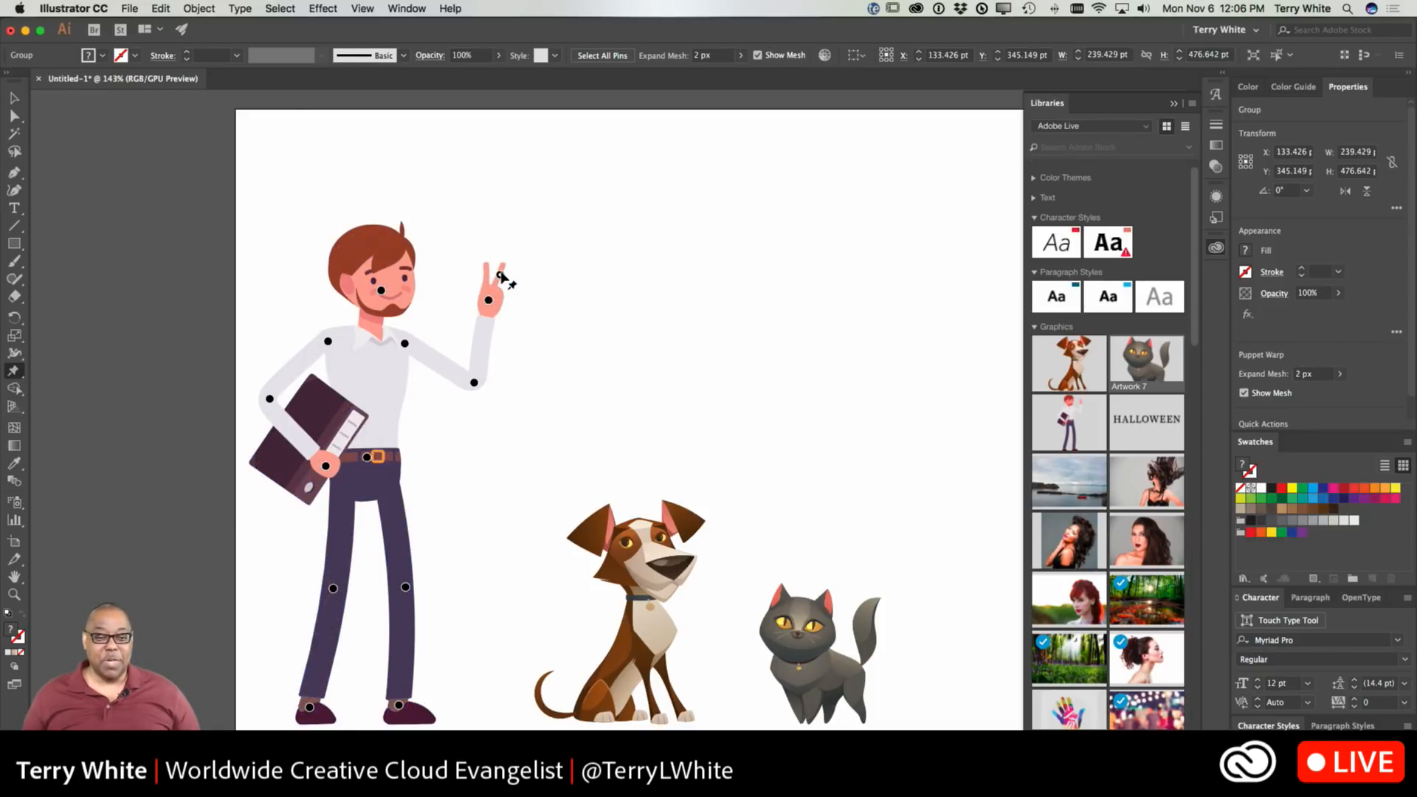
drag(500, 279, 493, 307)
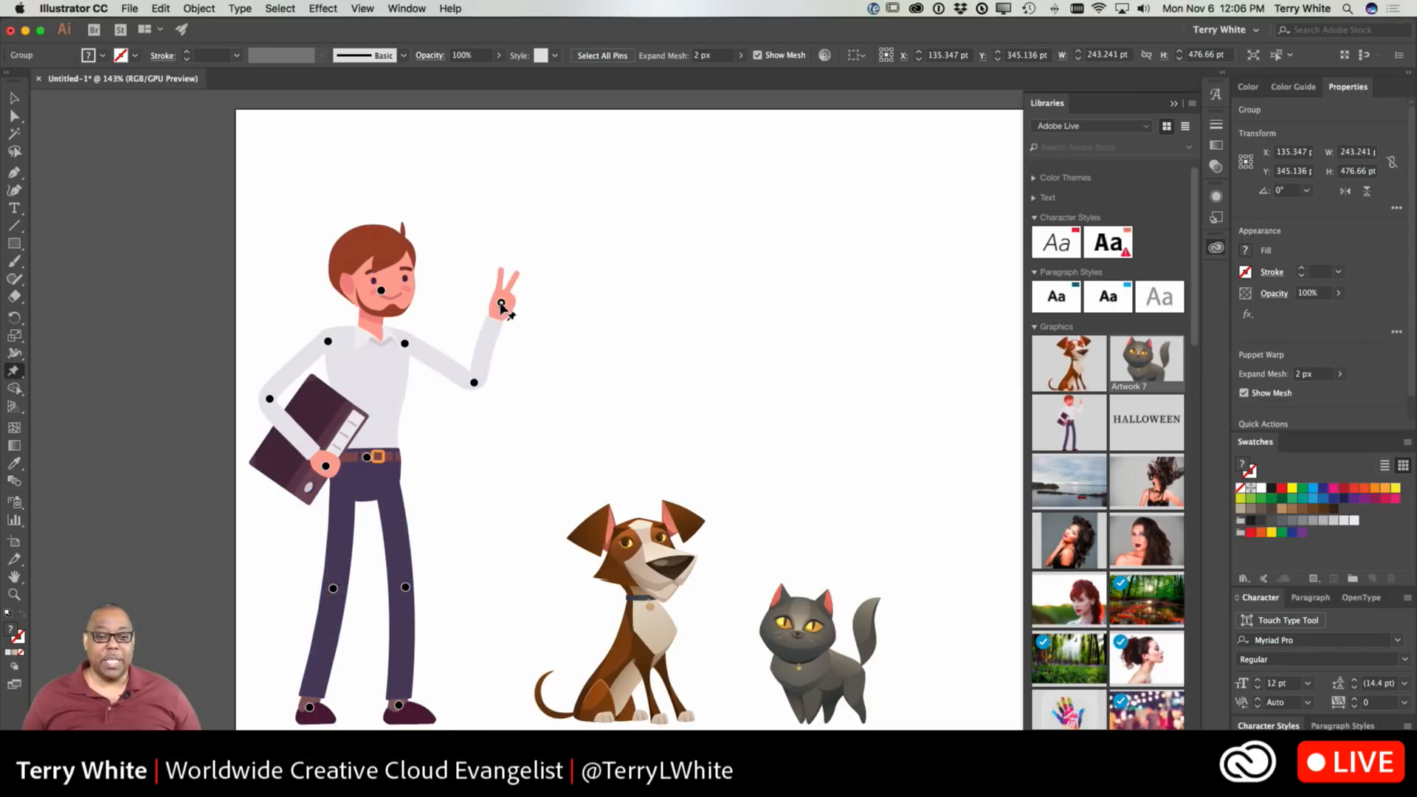
drag(498, 305, 515, 344)
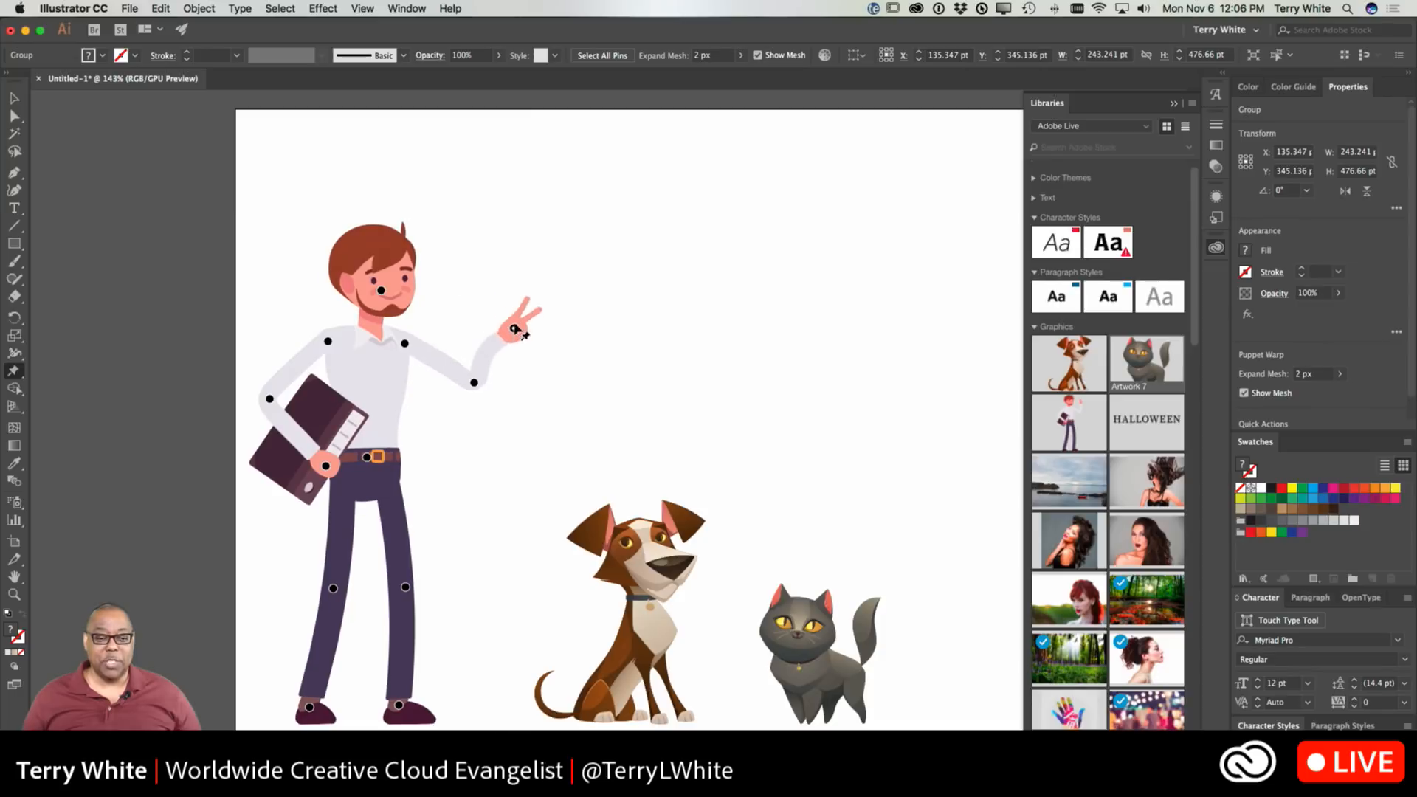
click(519, 331)
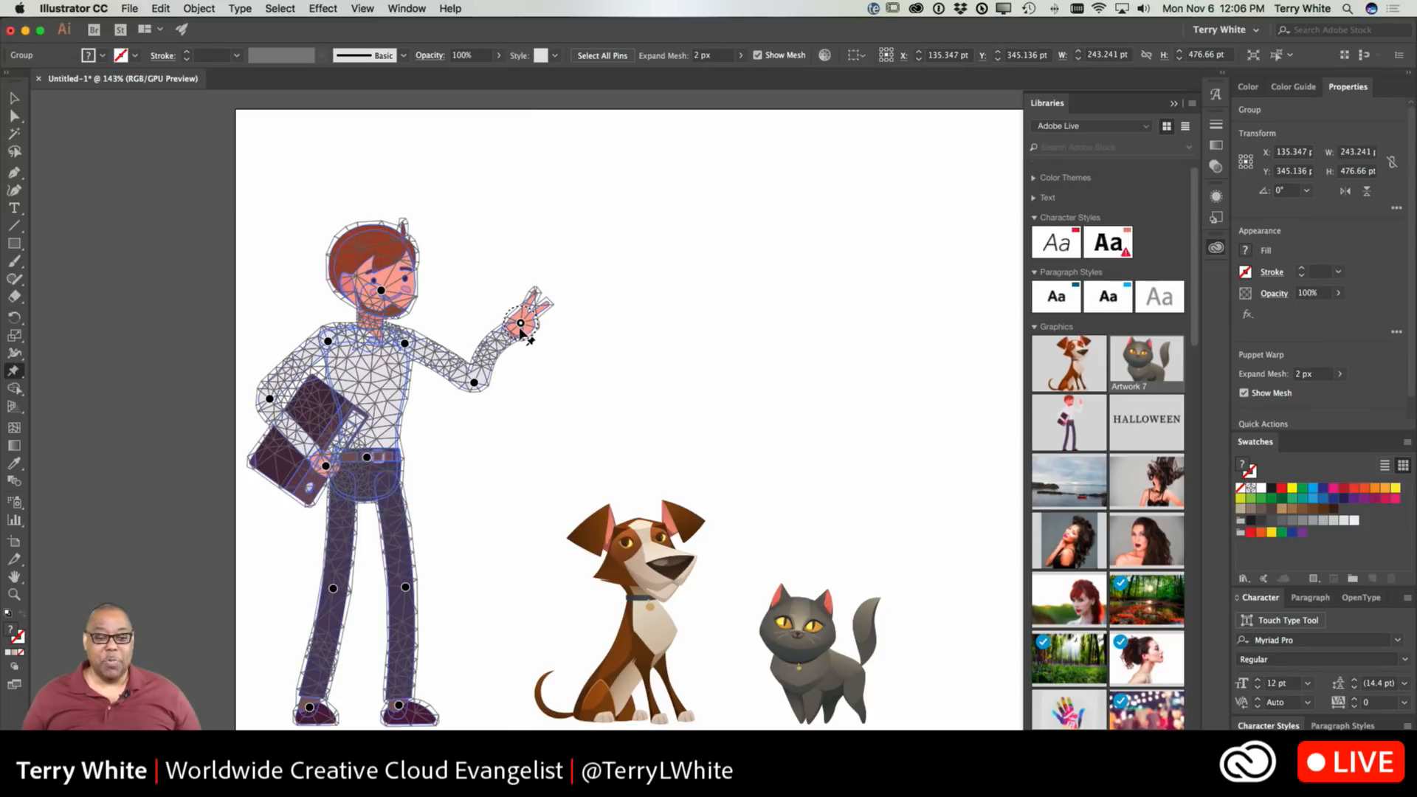
drag(520, 323, 474, 381)
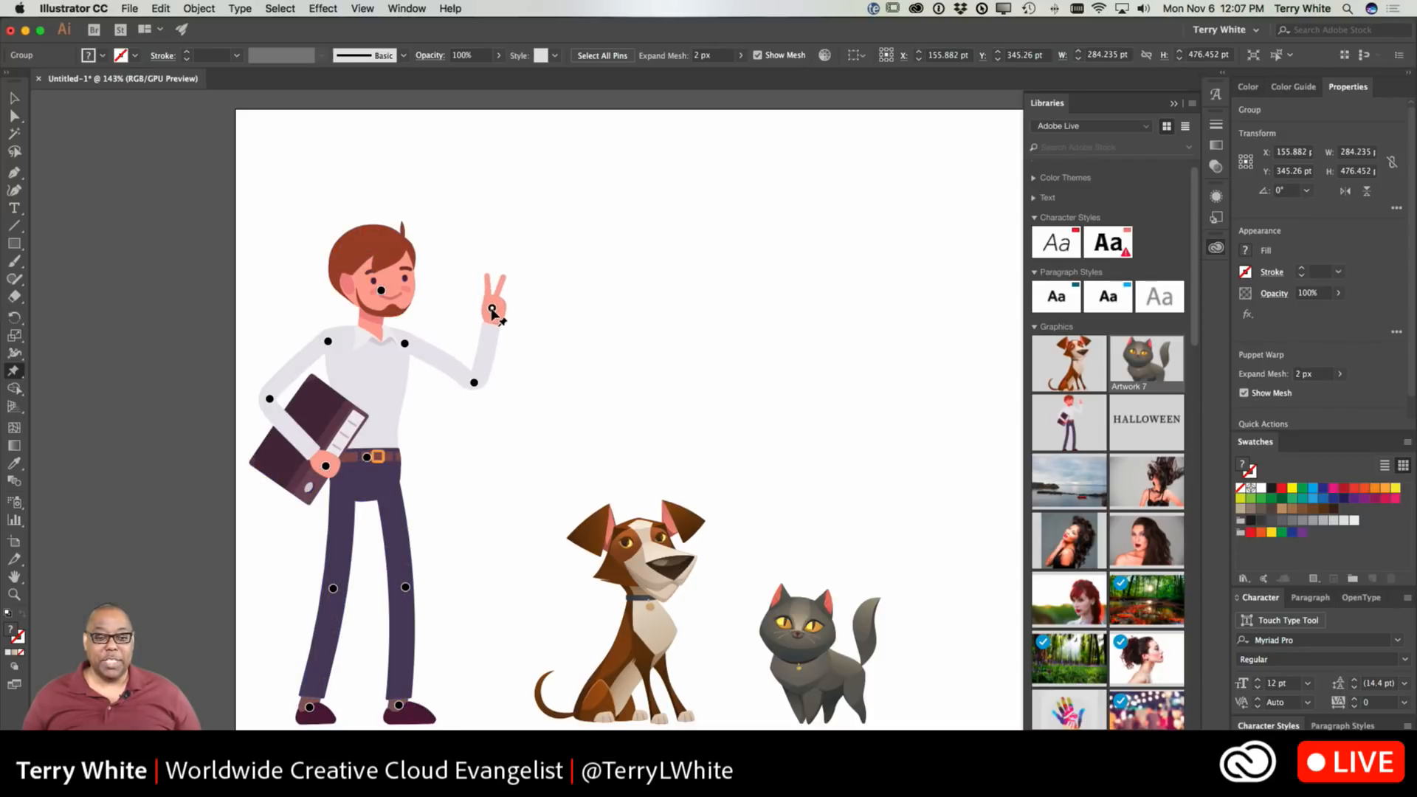
- Swing the man's arm overhead, out to the side, down toward the dog, and back up into a wave
drag(493, 314, 542, 203)
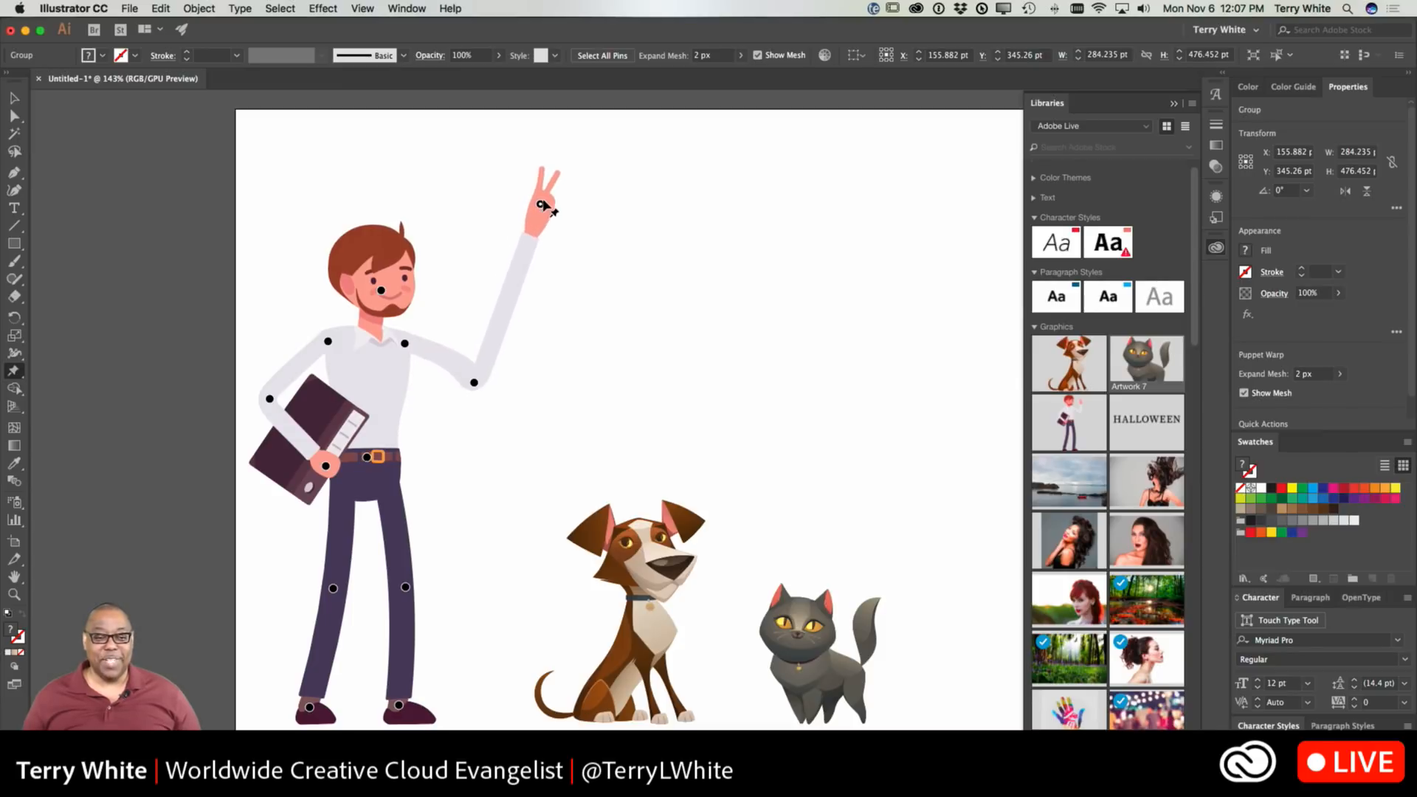
drag(540, 204, 691, 268)
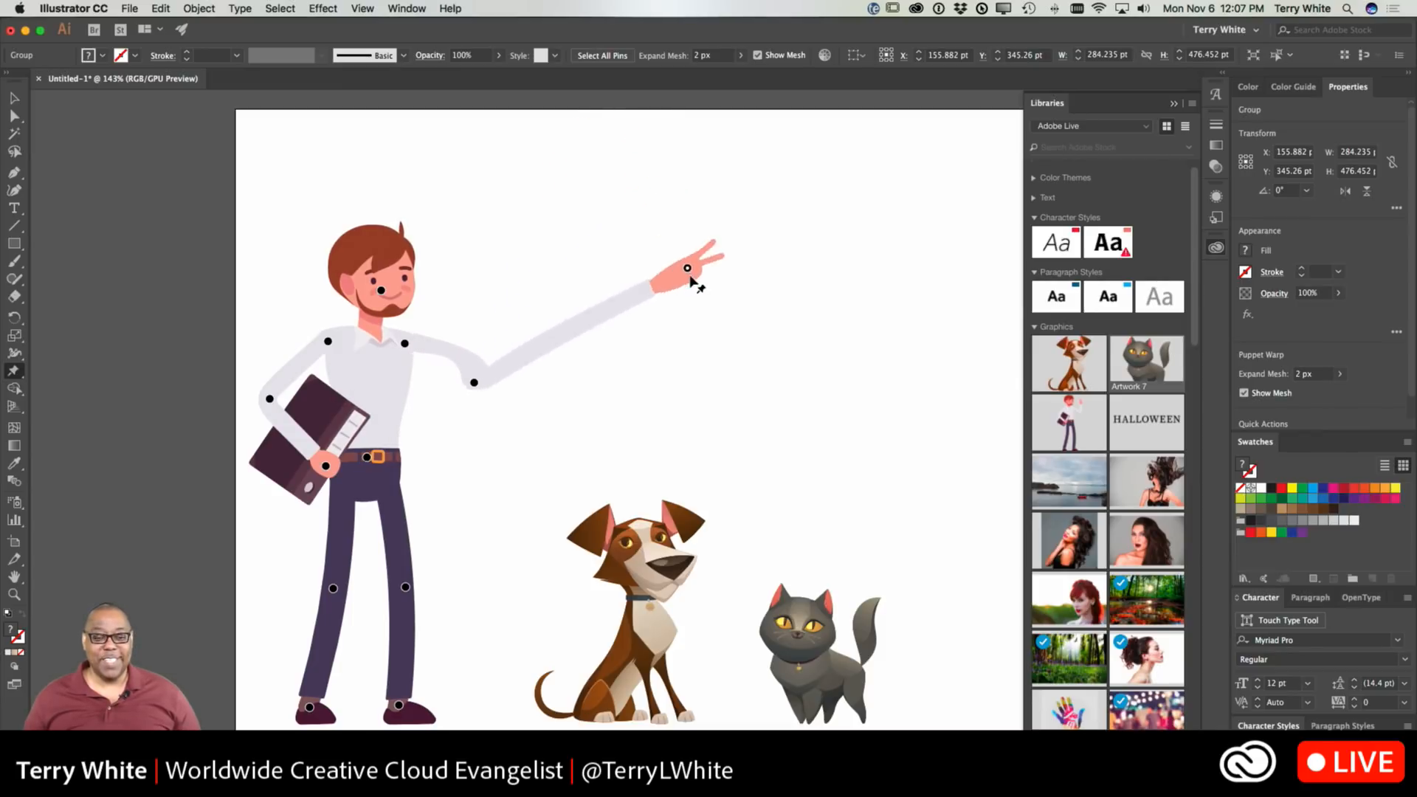
drag(687, 269, 664, 455)
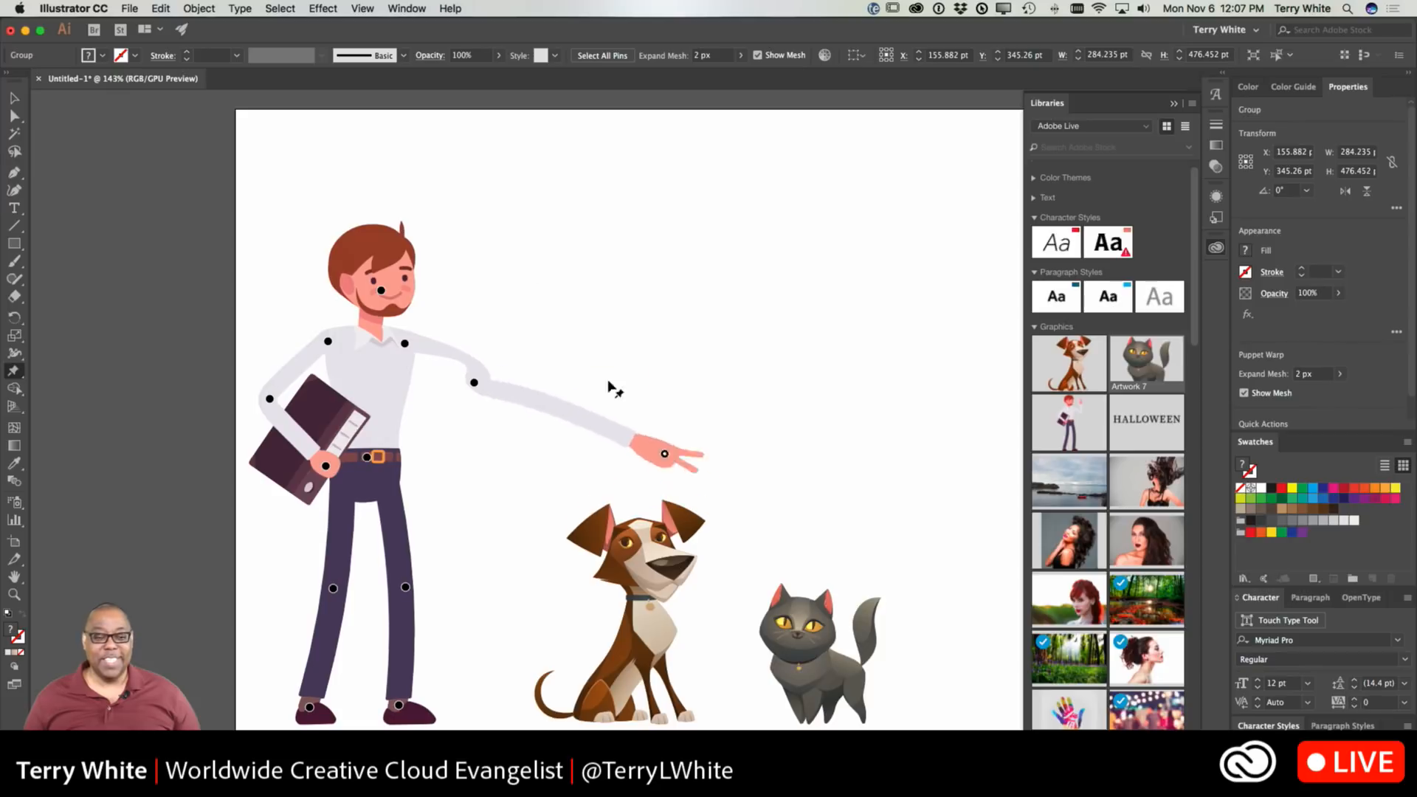
drag(664, 455, 495, 275)
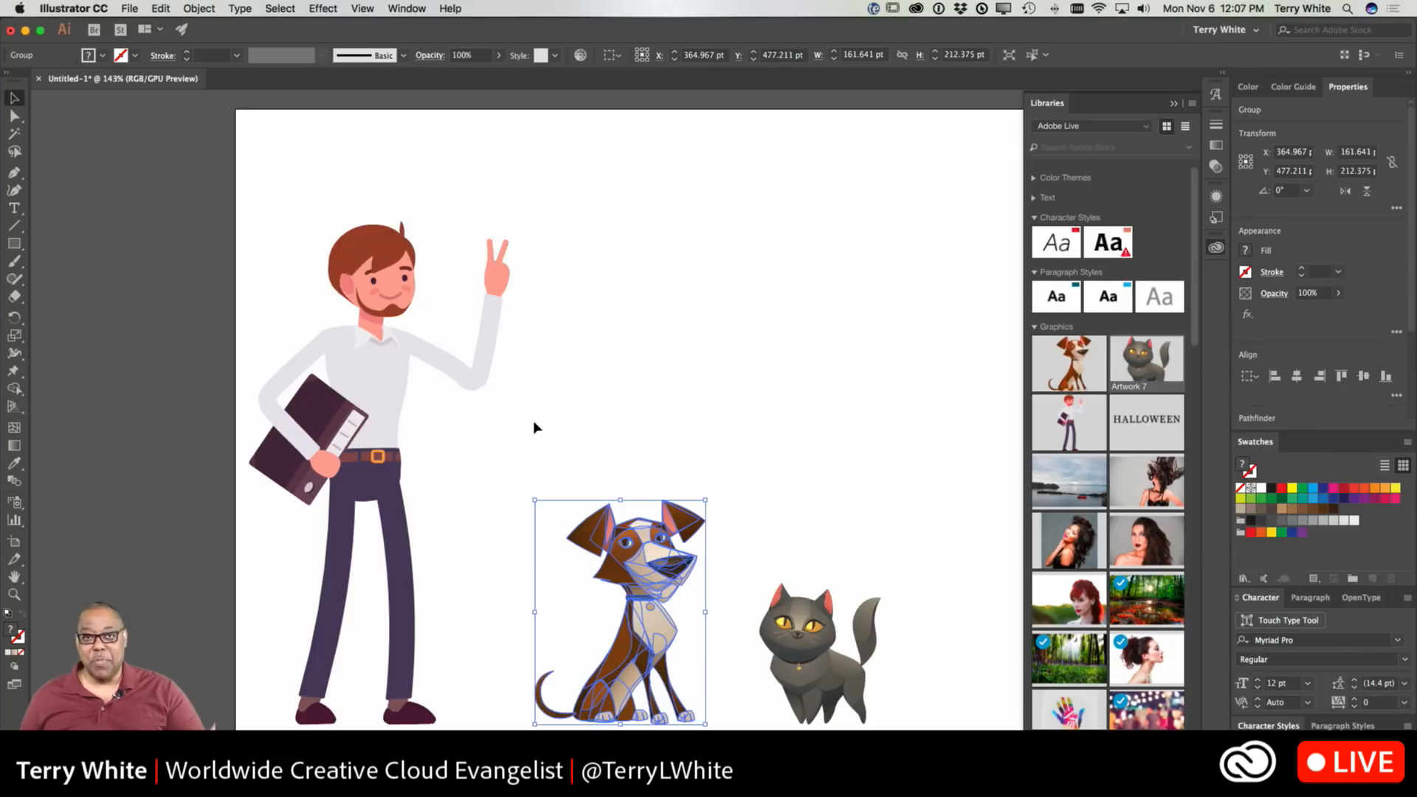
mouse_move(107, 387)
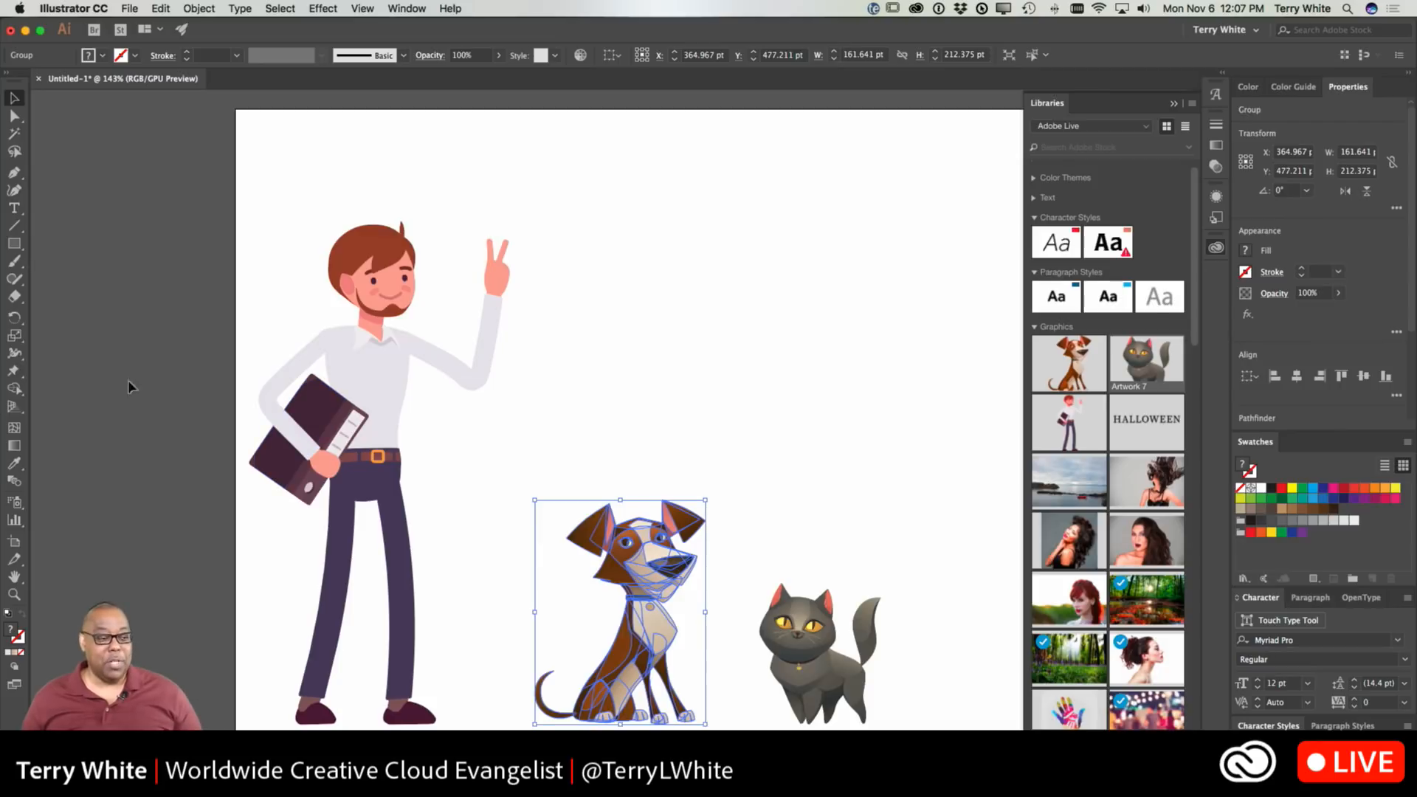
mouse_move(13, 372)
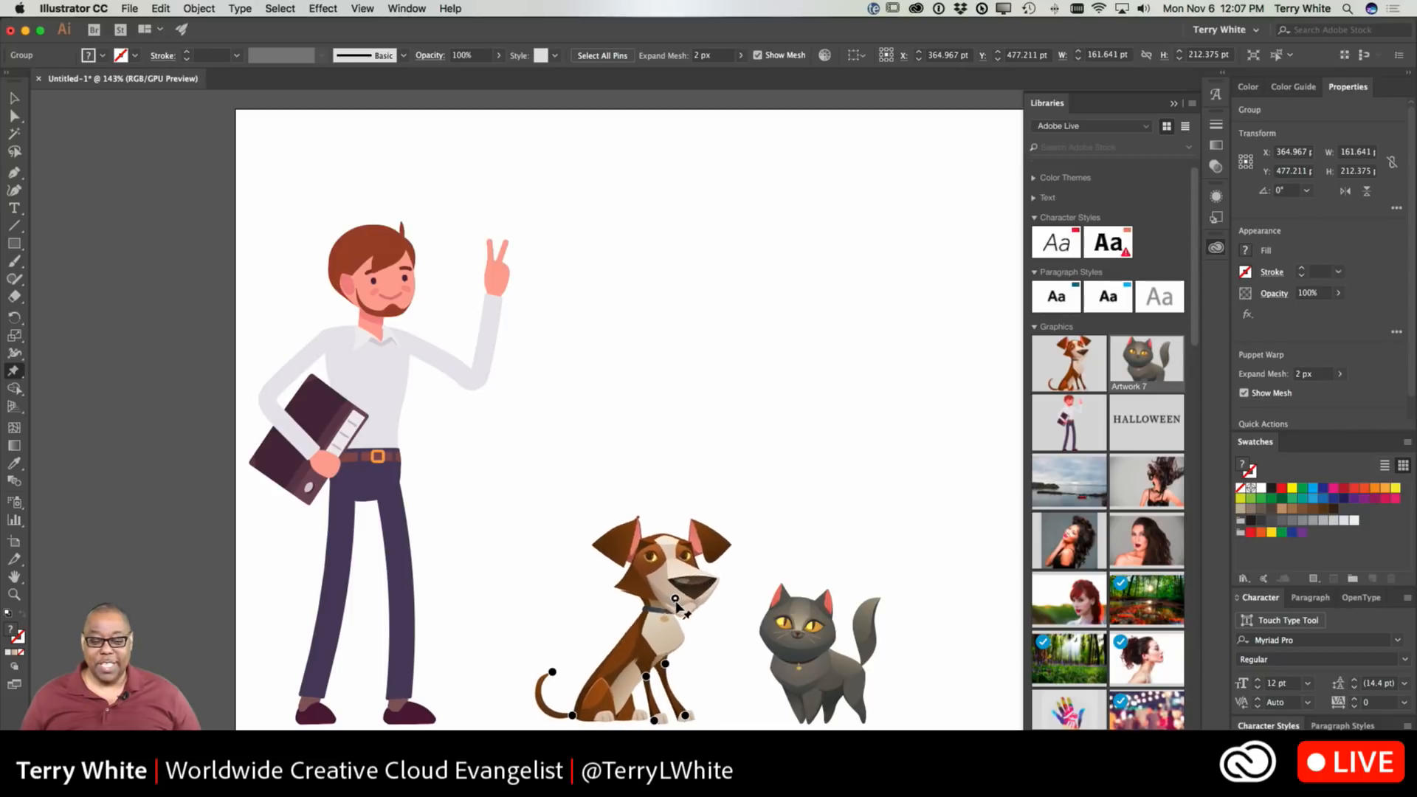
- Tilt the dog's head and straighten it, then curl its tail into a new position
drag(673, 605, 673, 583)
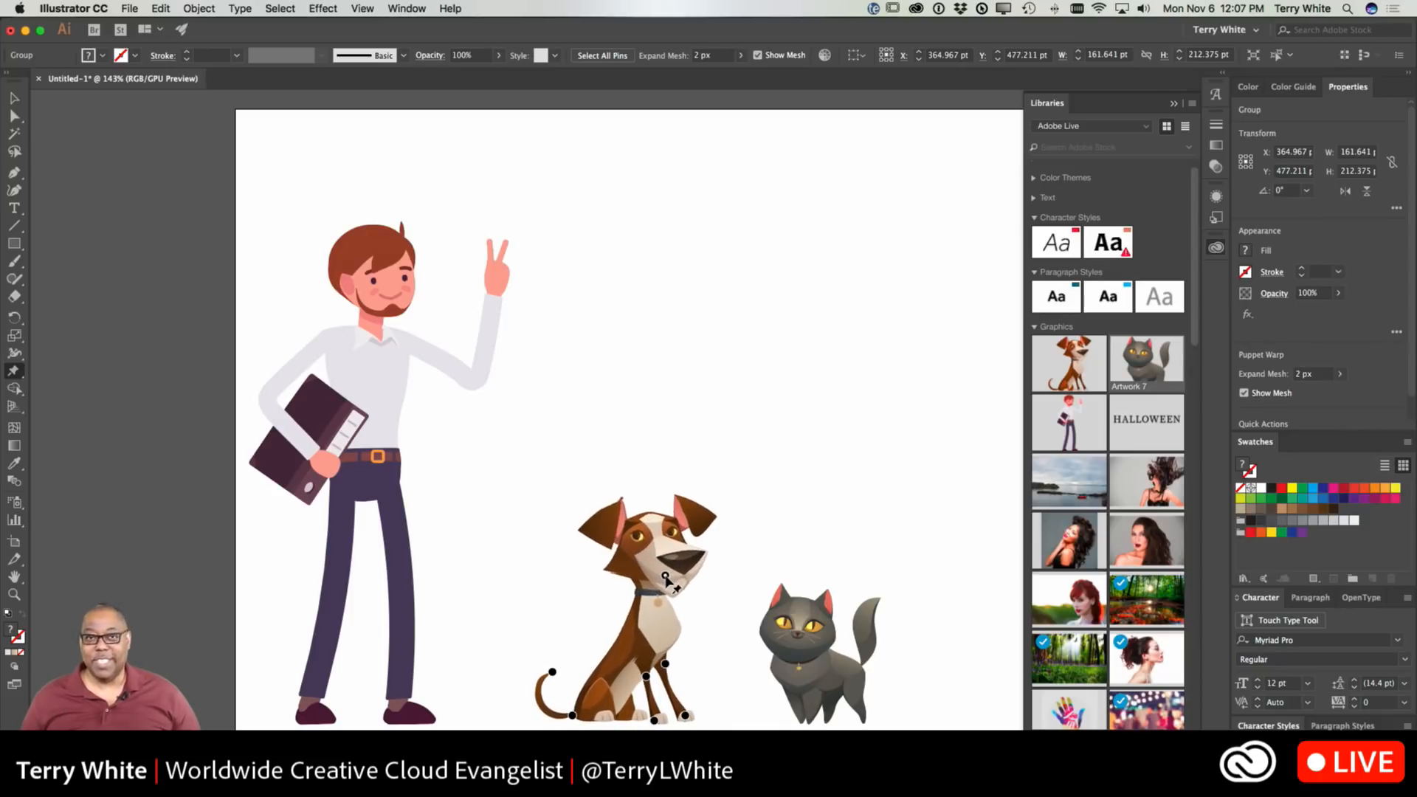
drag(669, 579, 646, 604)
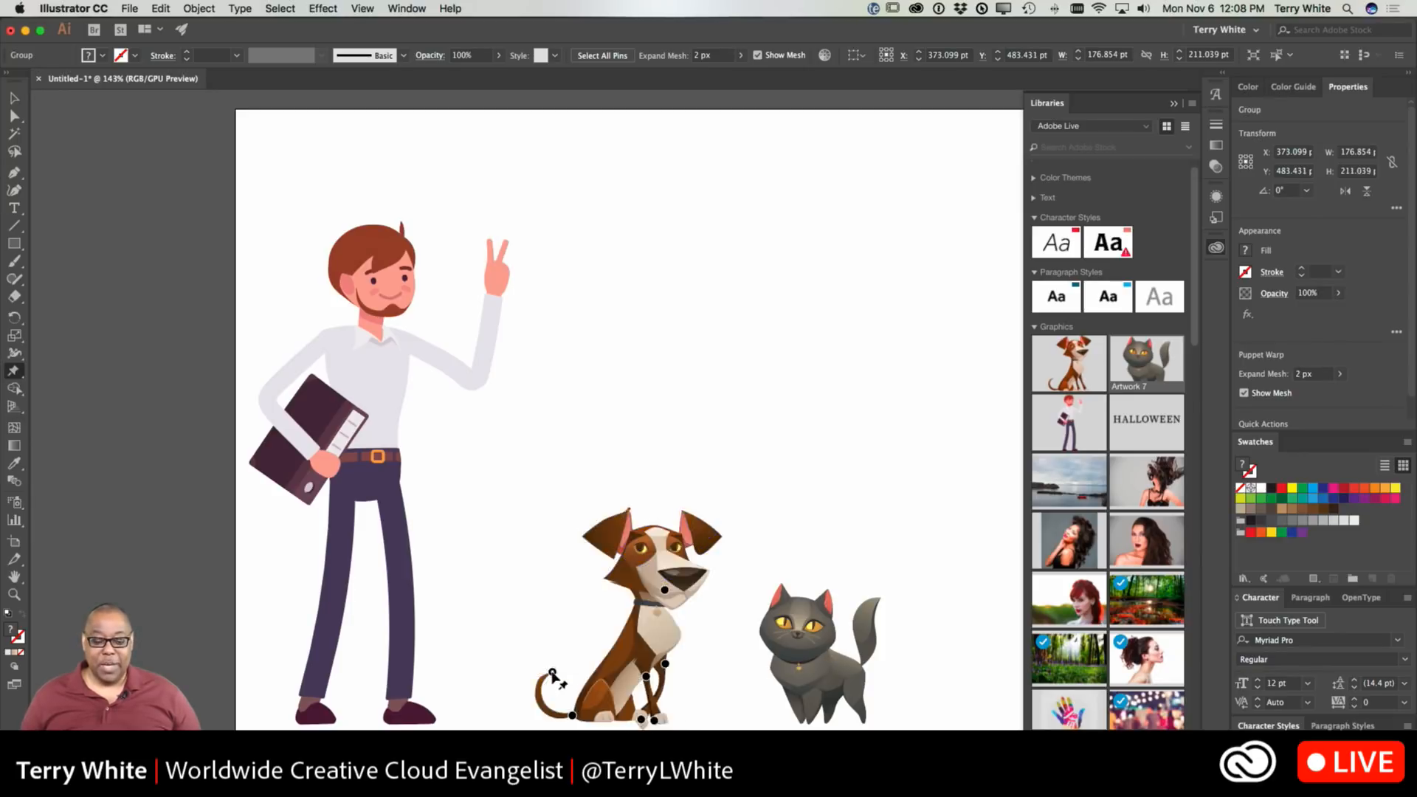
drag(554, 677, 567, 670)
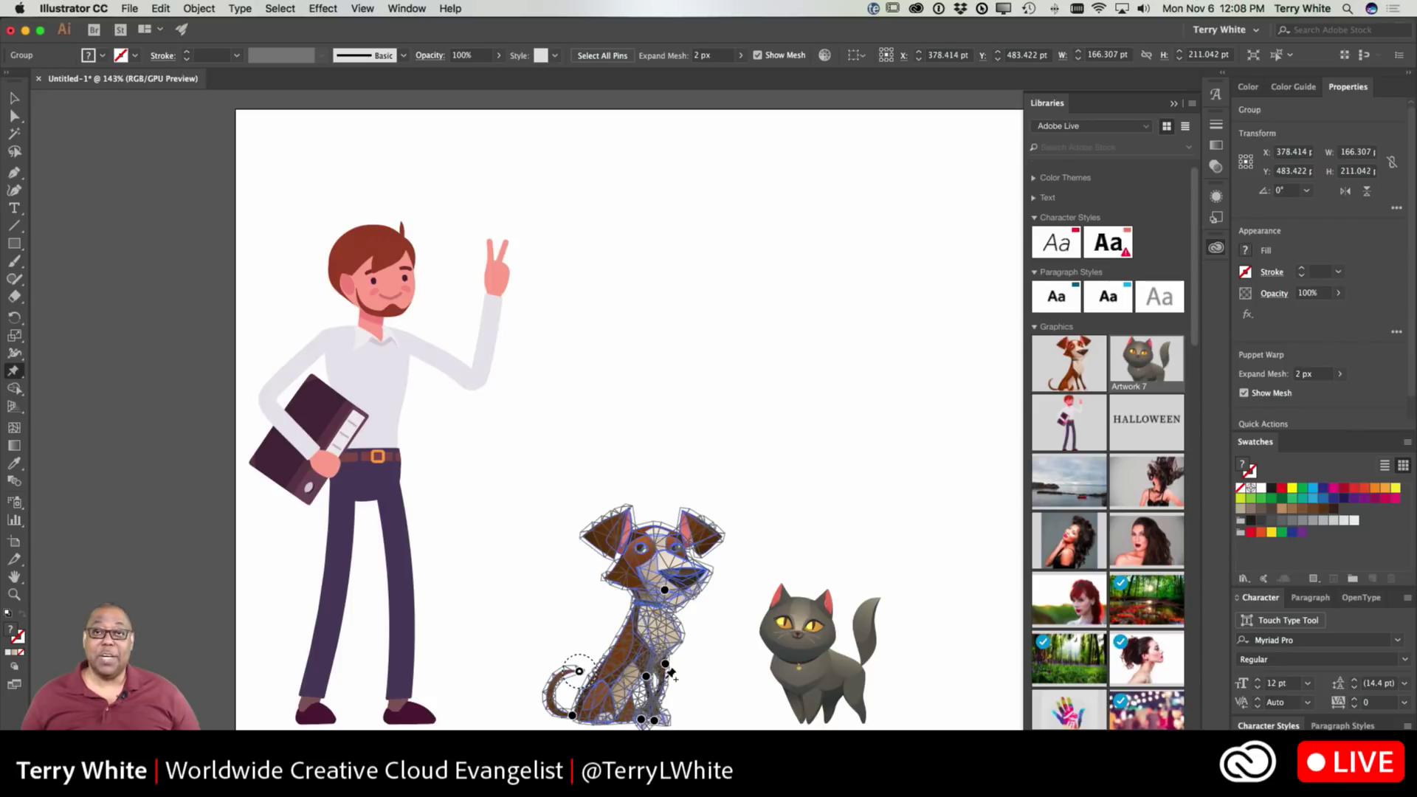
mouse_move(792, 716)
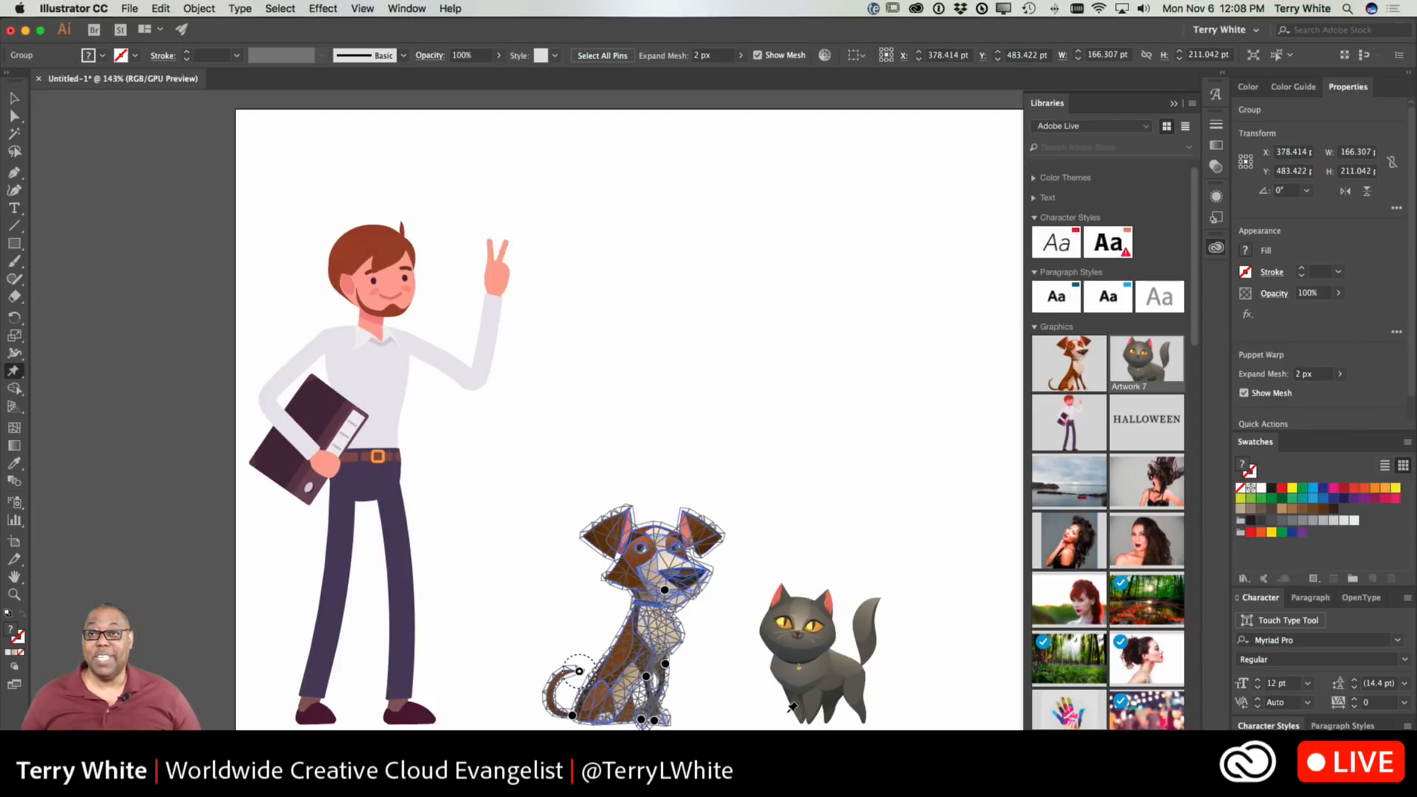
mouse_move(809, 672)
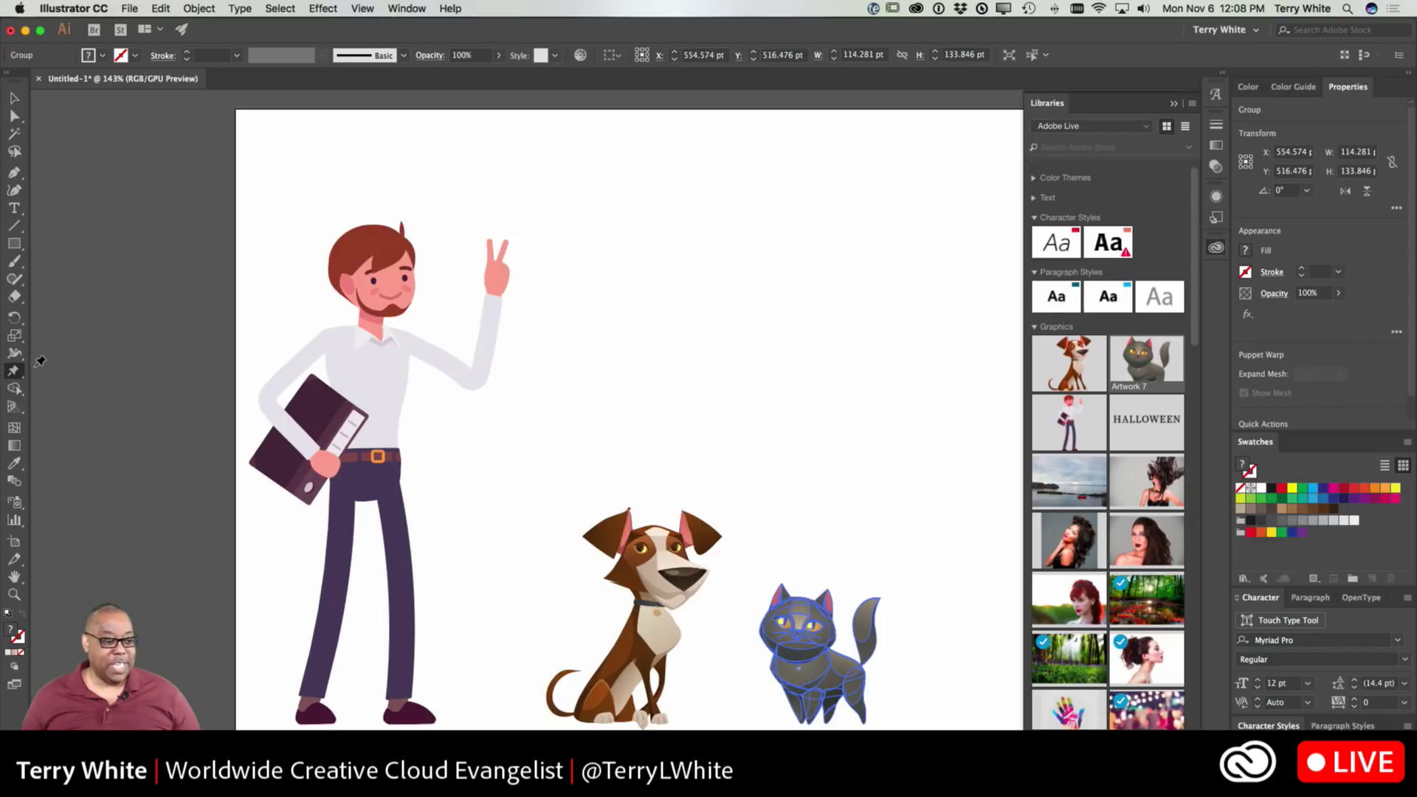
mouse_move(15, 372)
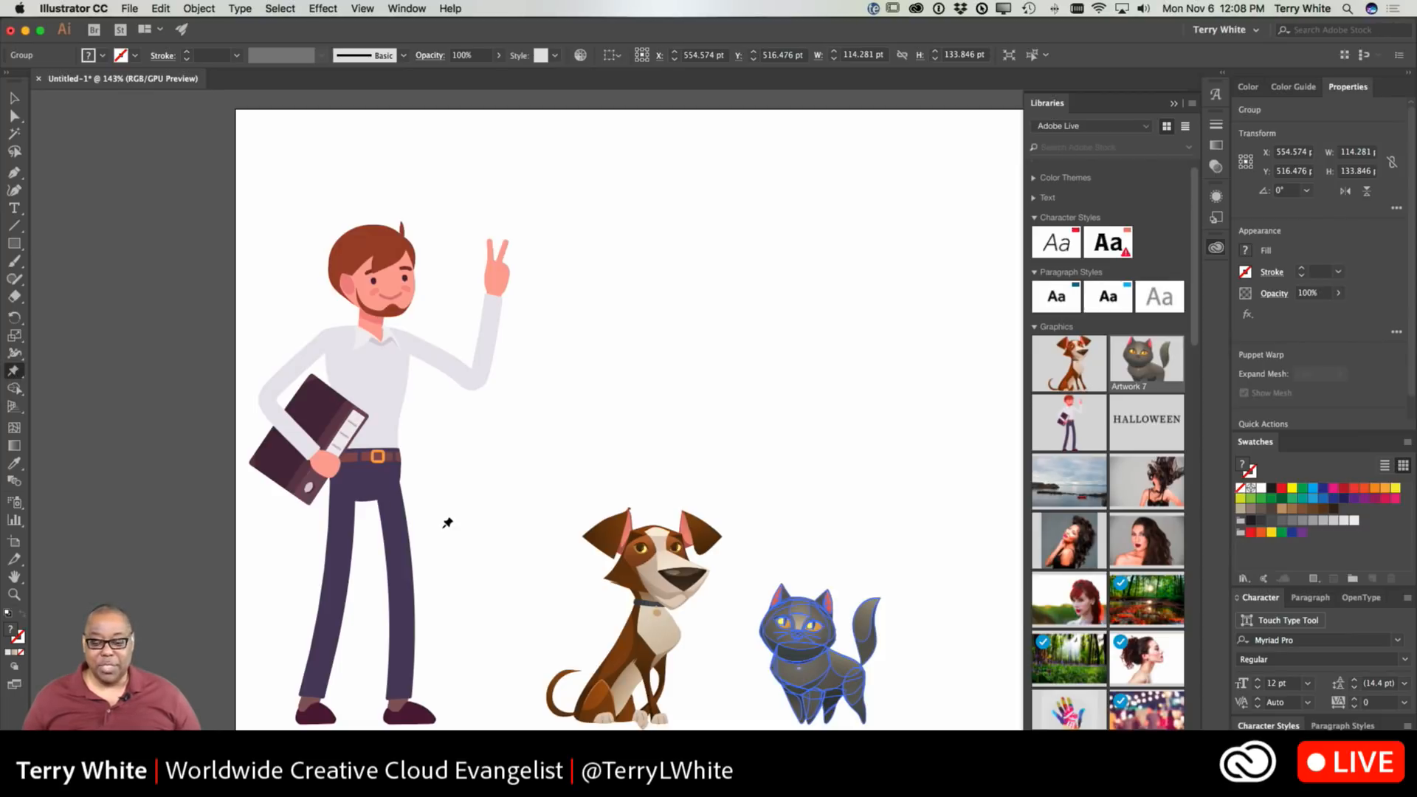
mouse_move(804, 647)
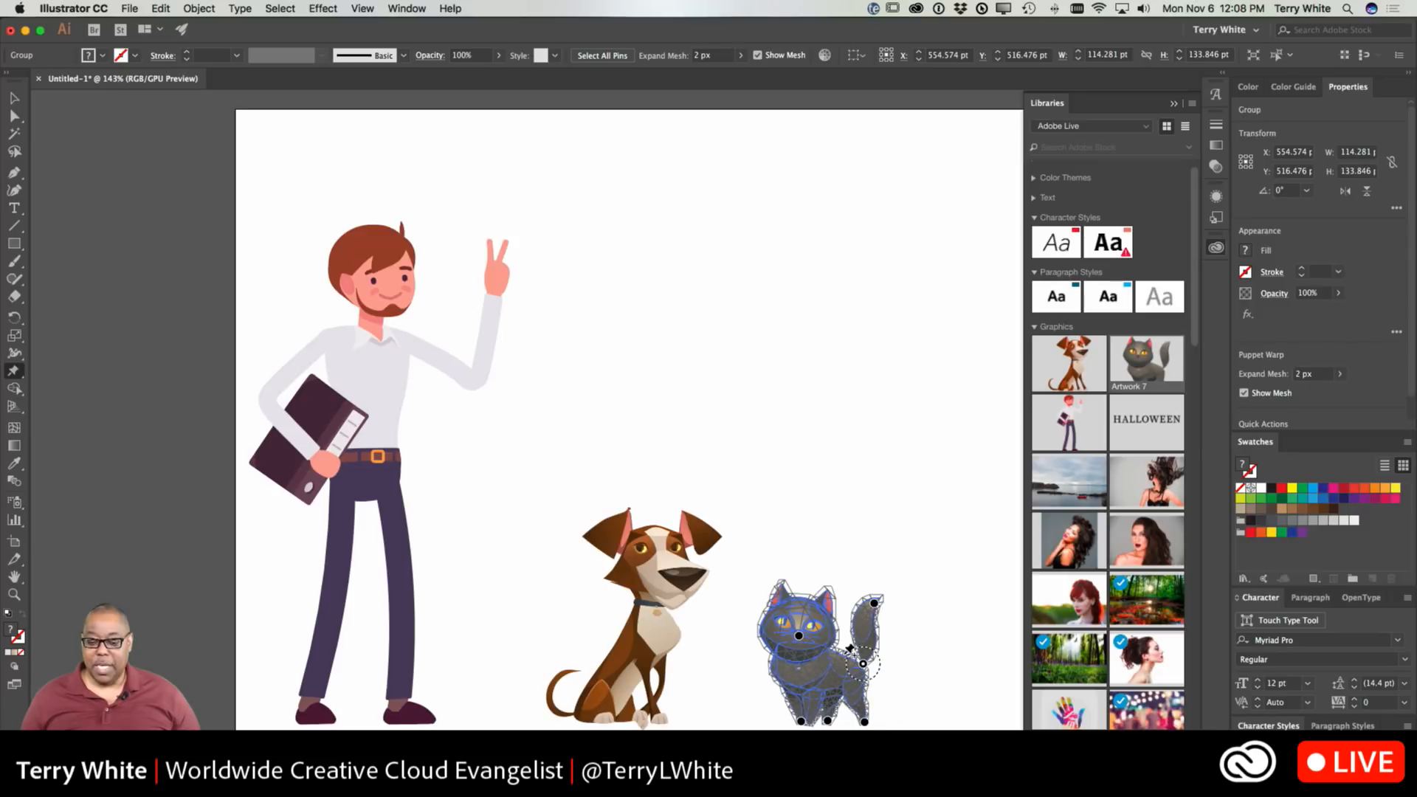
- Nudge the cat's head pin to slightly reposition its pose
drag(845, 660, 798, 619)
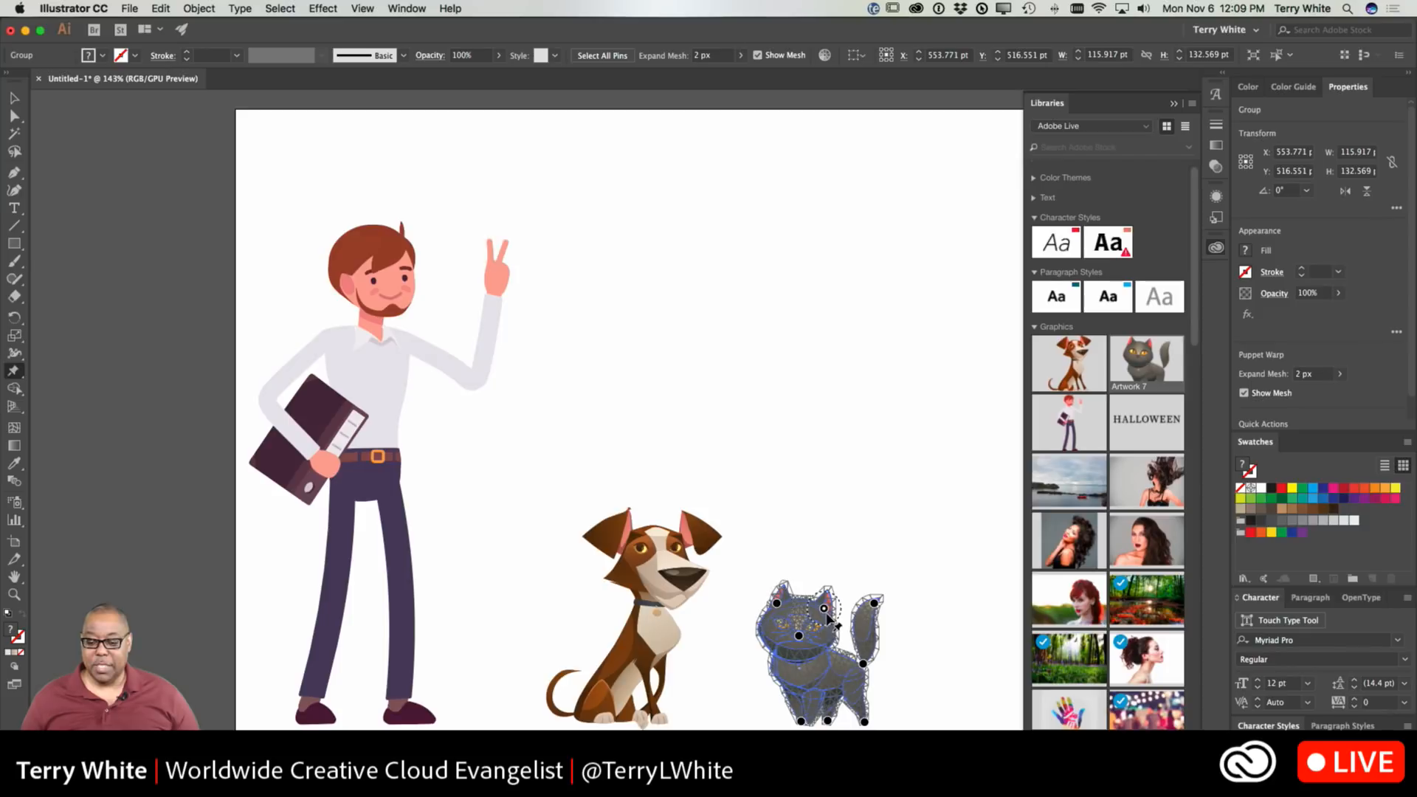
drag(824, 607, 809, 621)
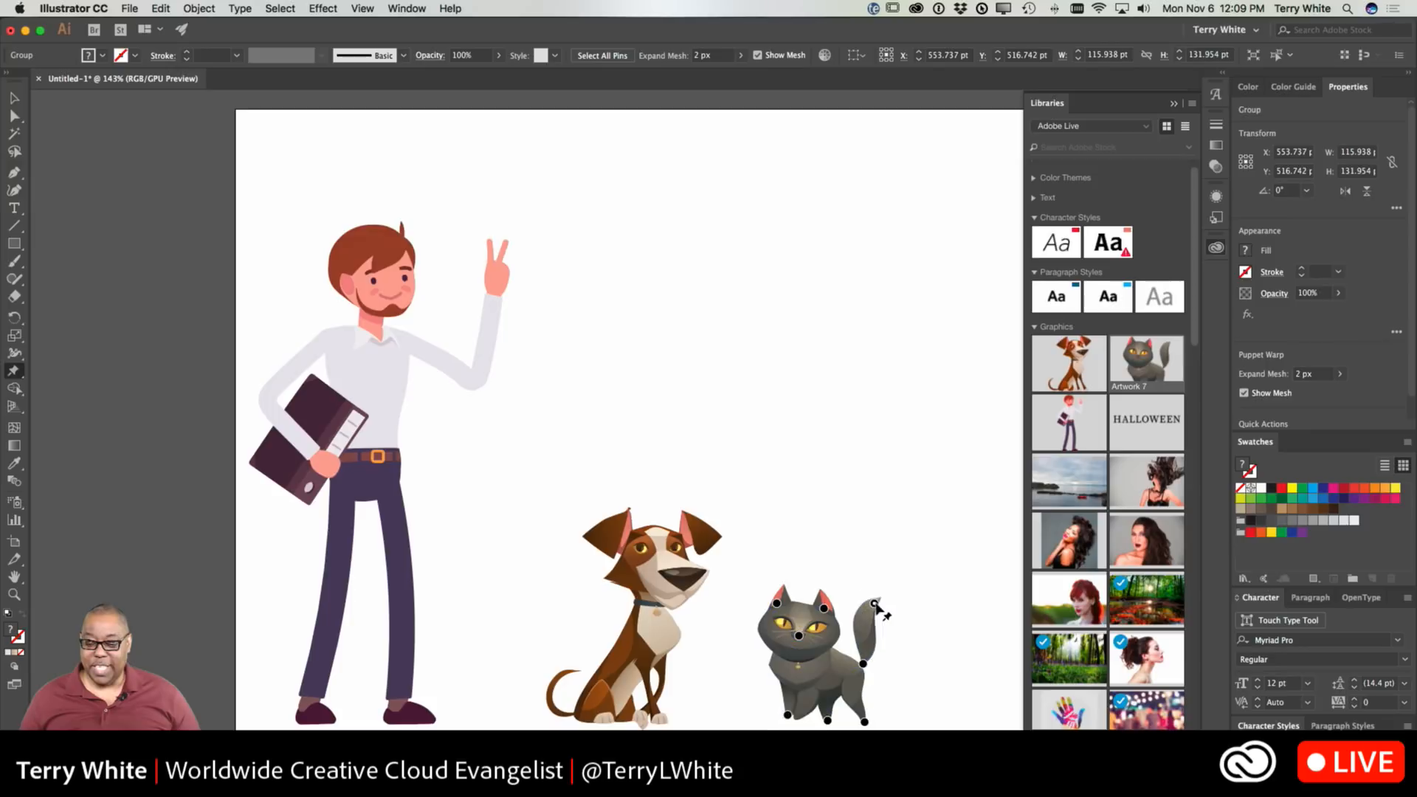
- Stretch the cat's tail out to the right and lift it higher by its tip pin
drag(875, 609, 927, 634)
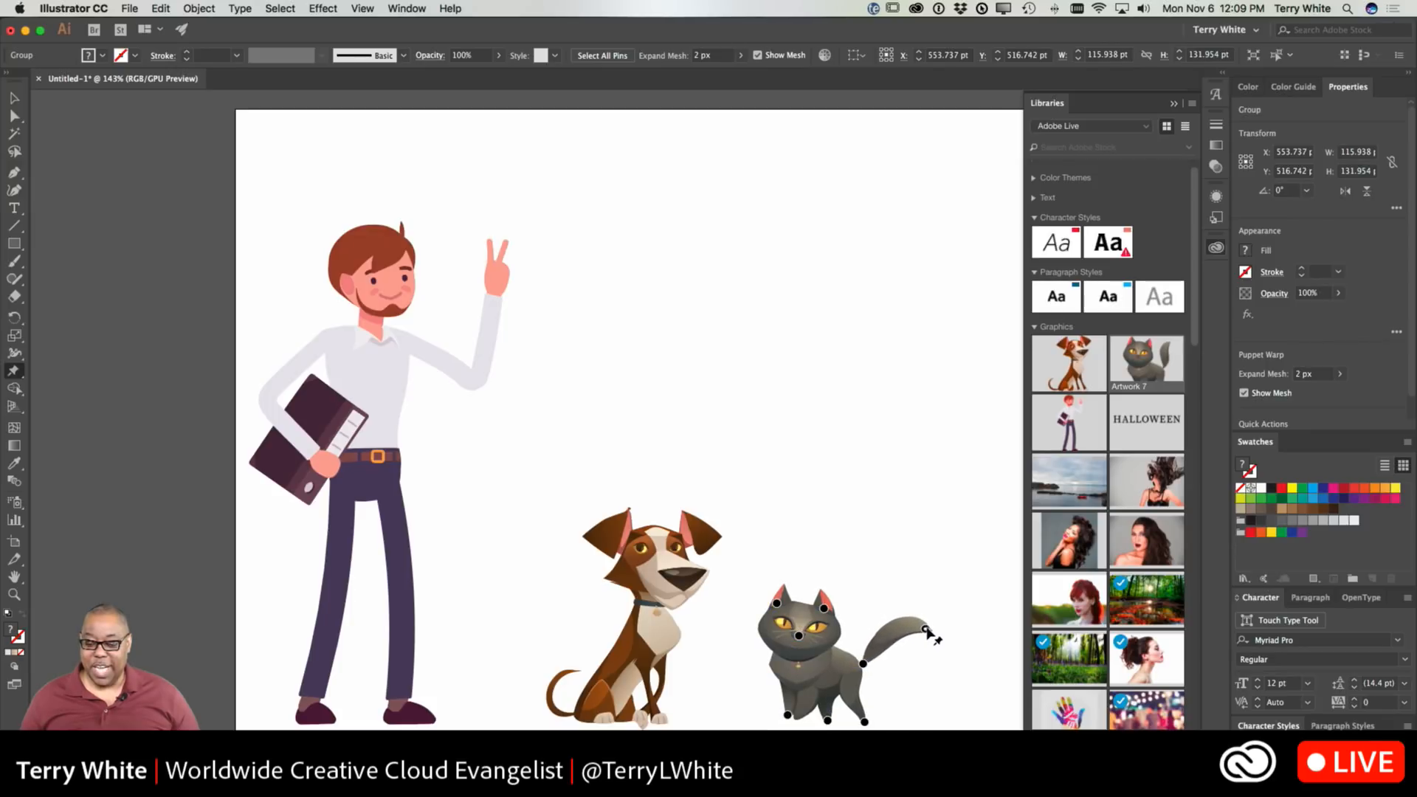
drag(925, 634, 955, 634)
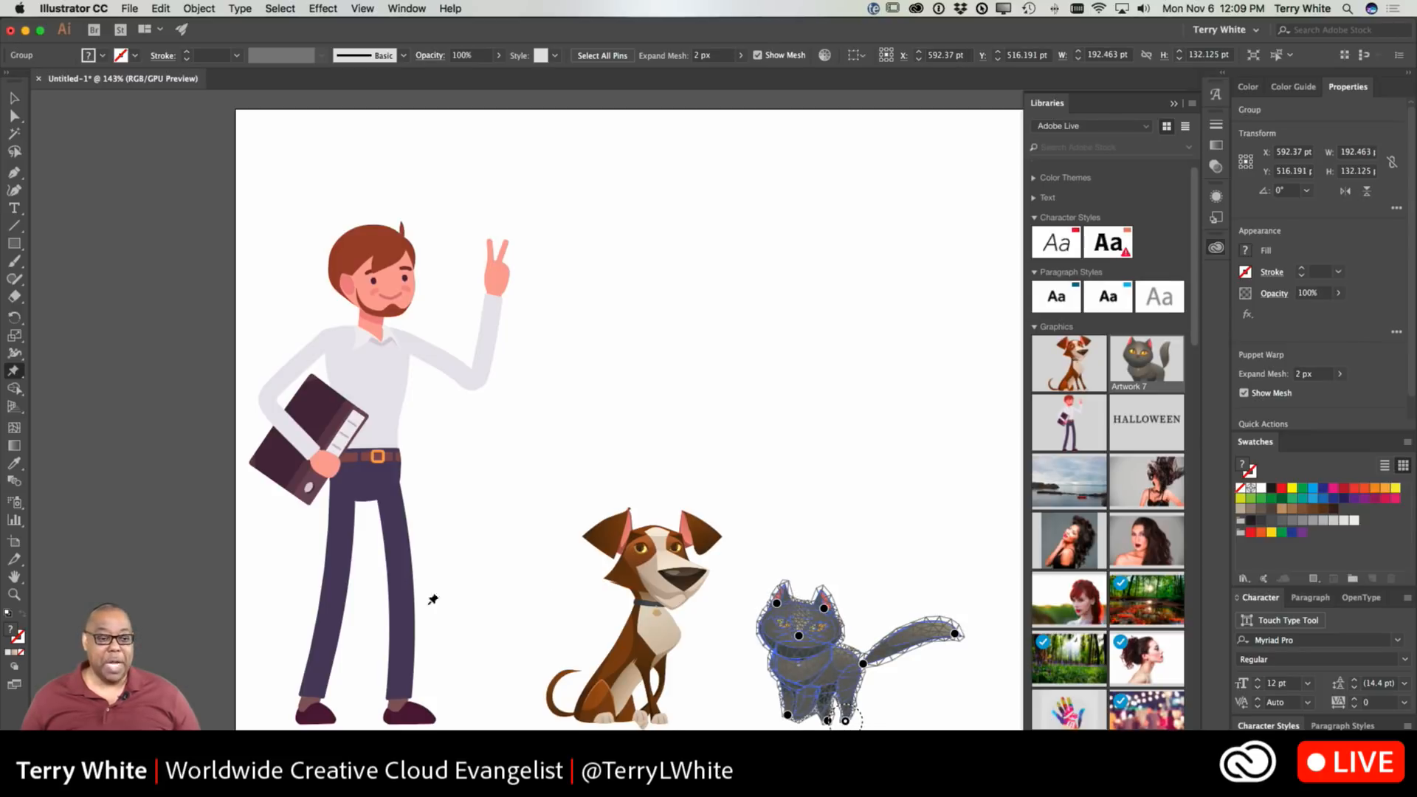
mouse_move(378, 458)
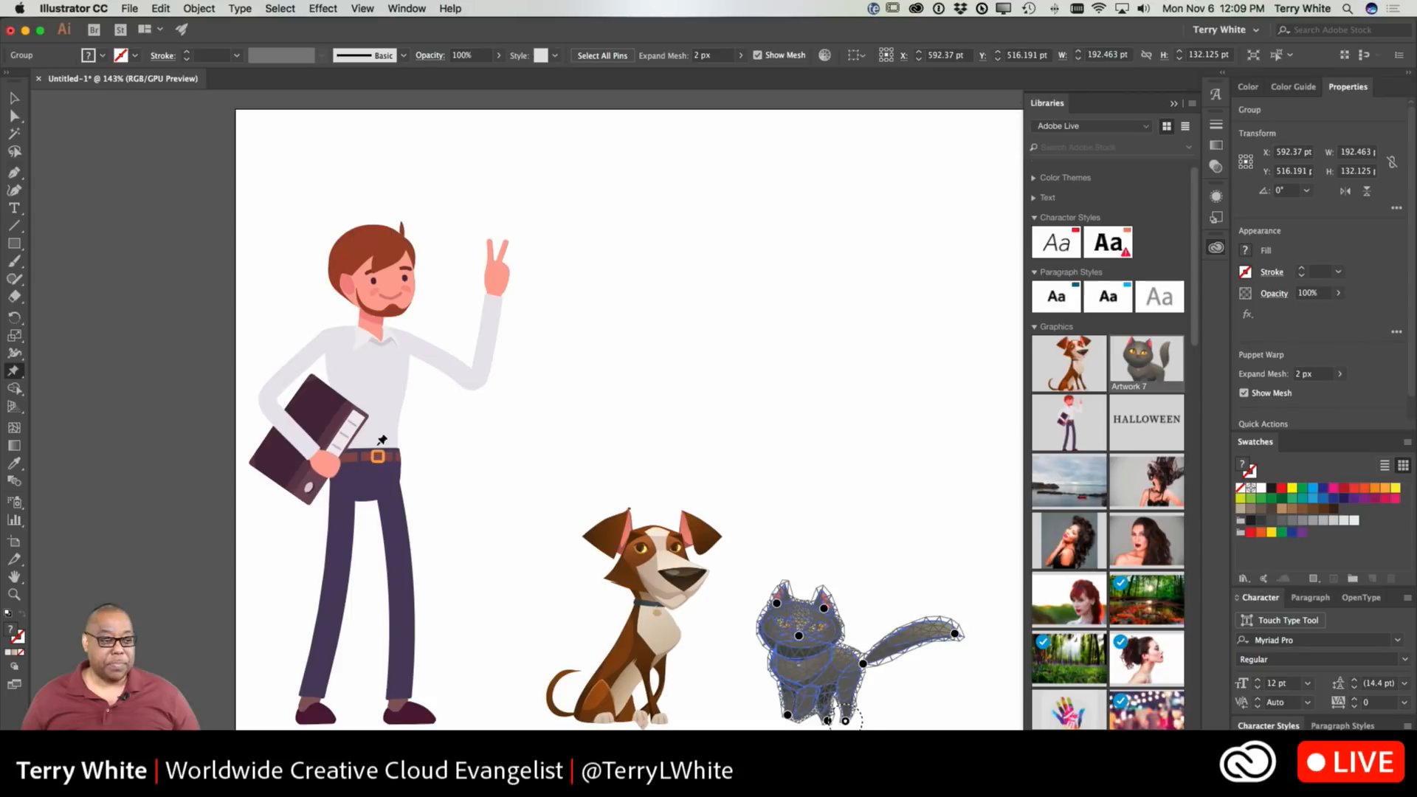